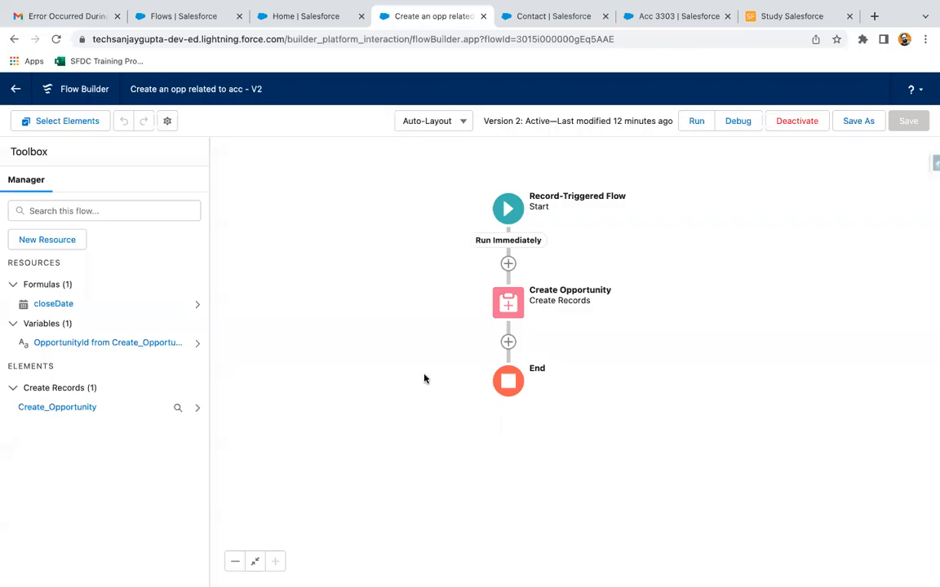
mouse_move(568, 365)
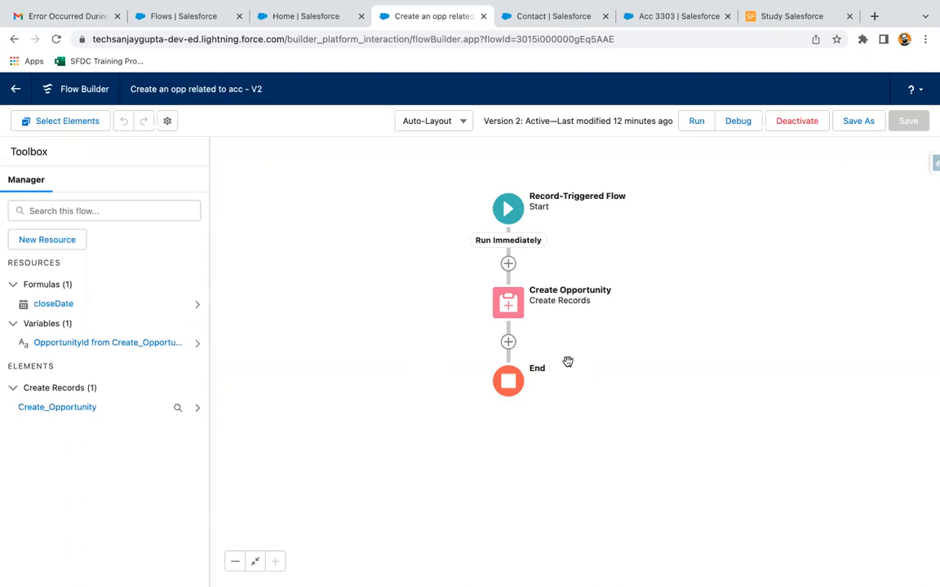
mouse_move(547, 271)
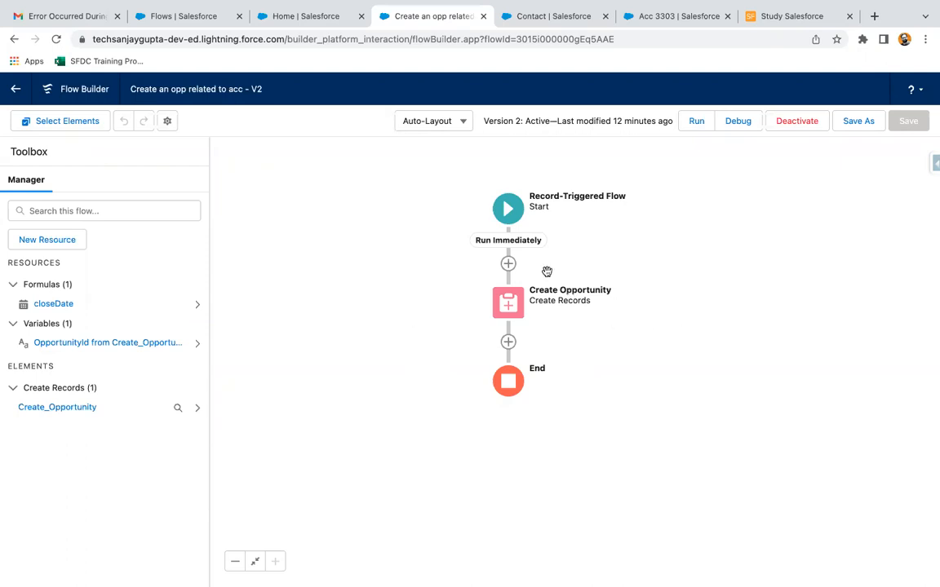
mouse_move(594, 258)
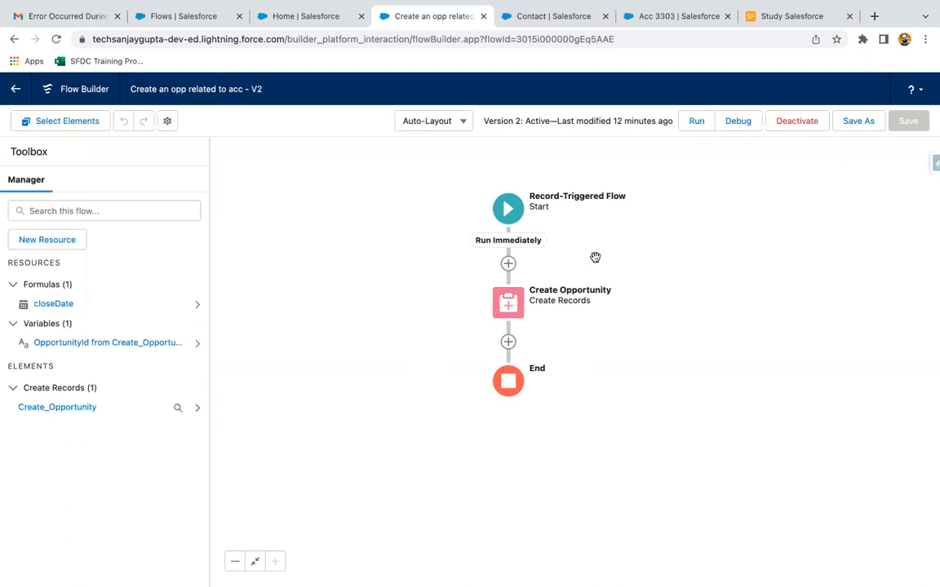
mouse_move(507, 217)
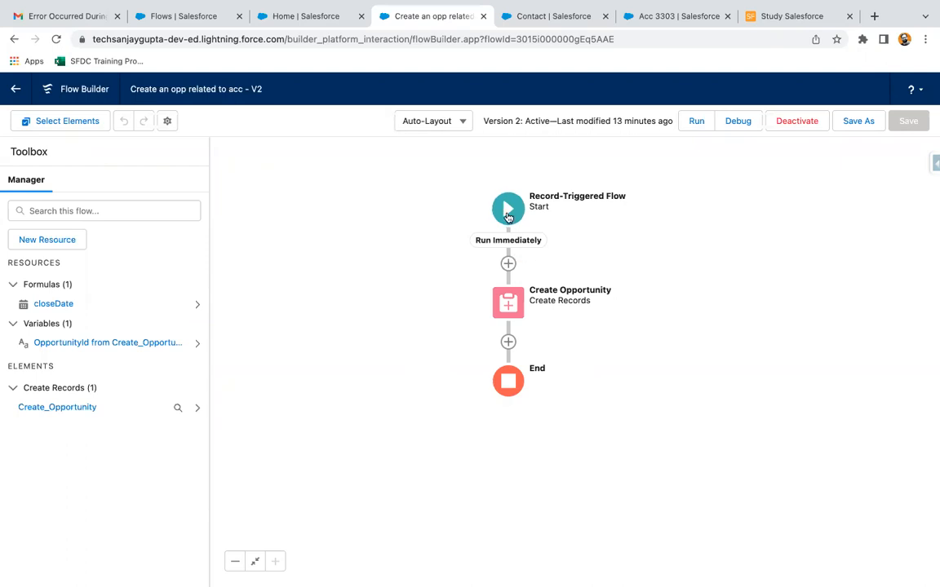
- Review the Start trigger (Account created, Active__c Equals Yes) and confirm with Done
left_click(507, 209)
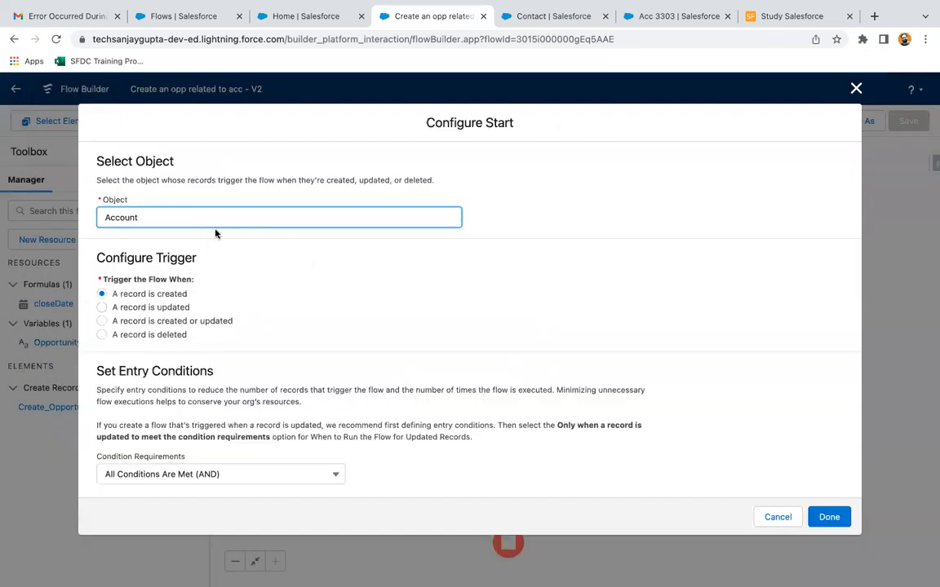
scroll("down", 3)
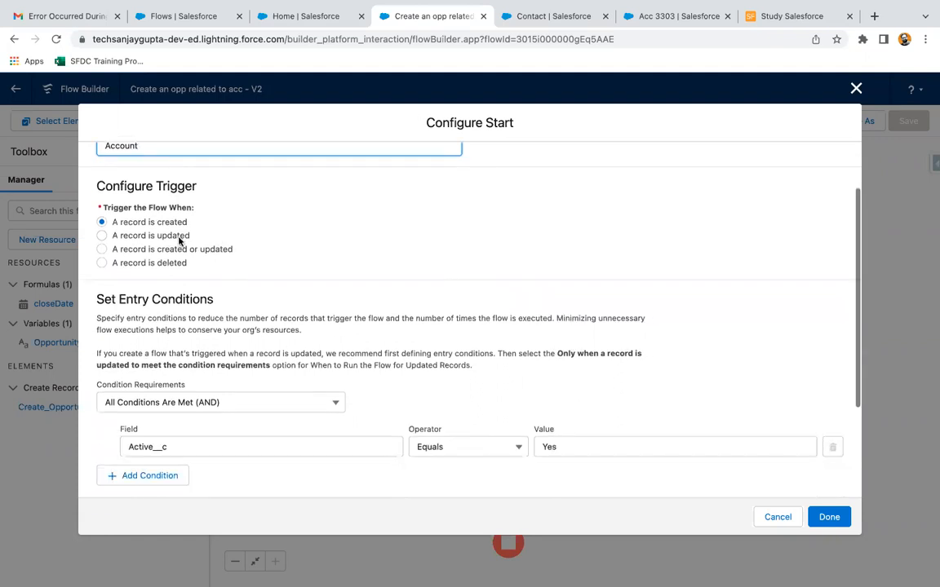
mouse_move(212, 235)
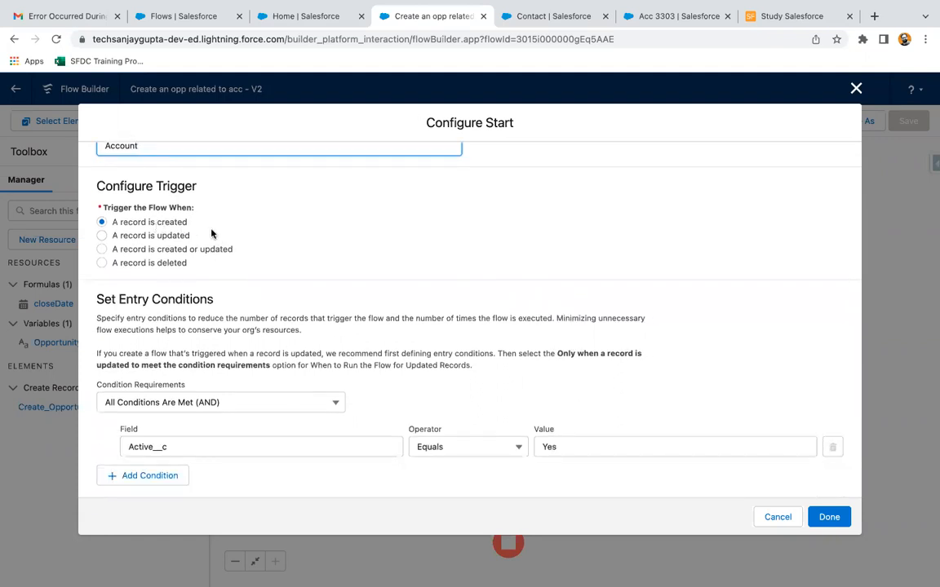
scroll("down", 3)
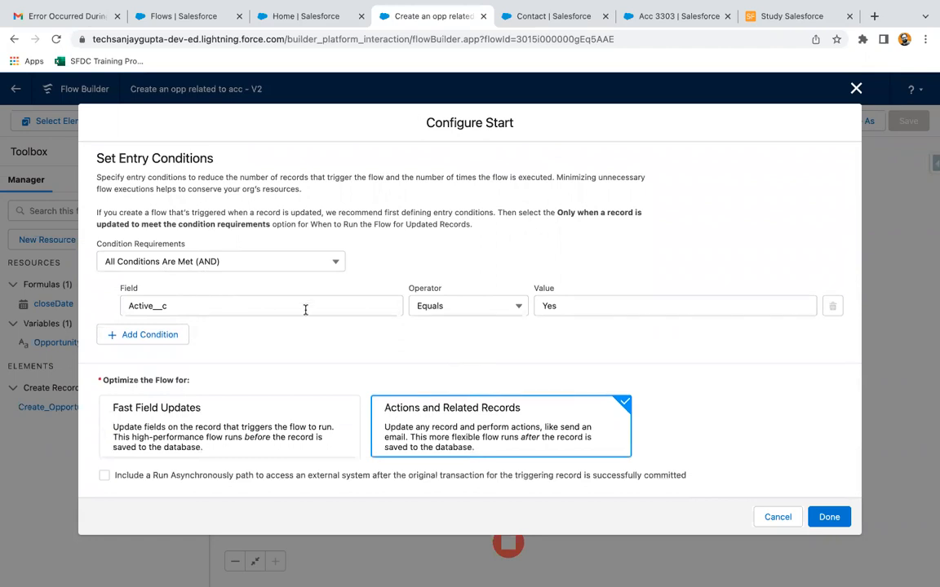
mouse_move(205, 389)
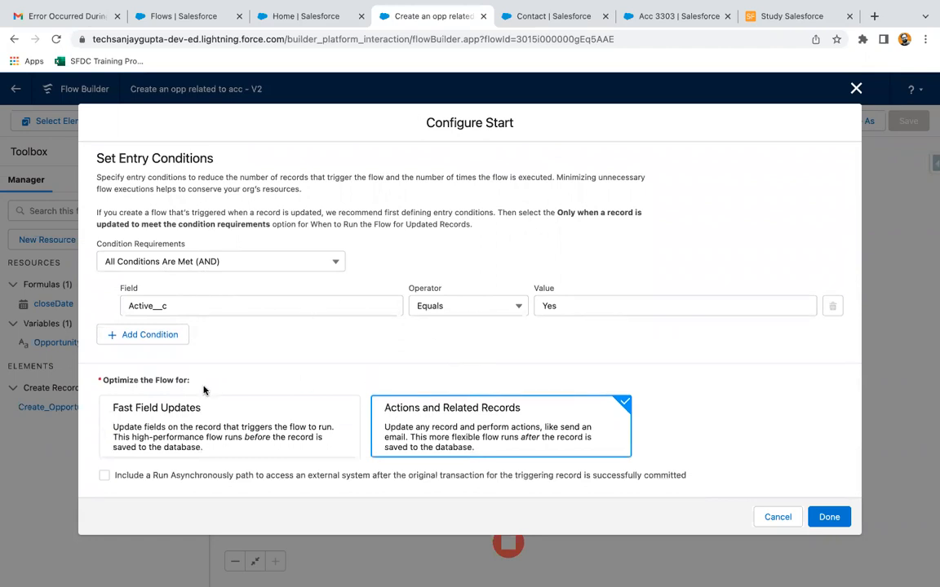
mouse_move(481, 425)
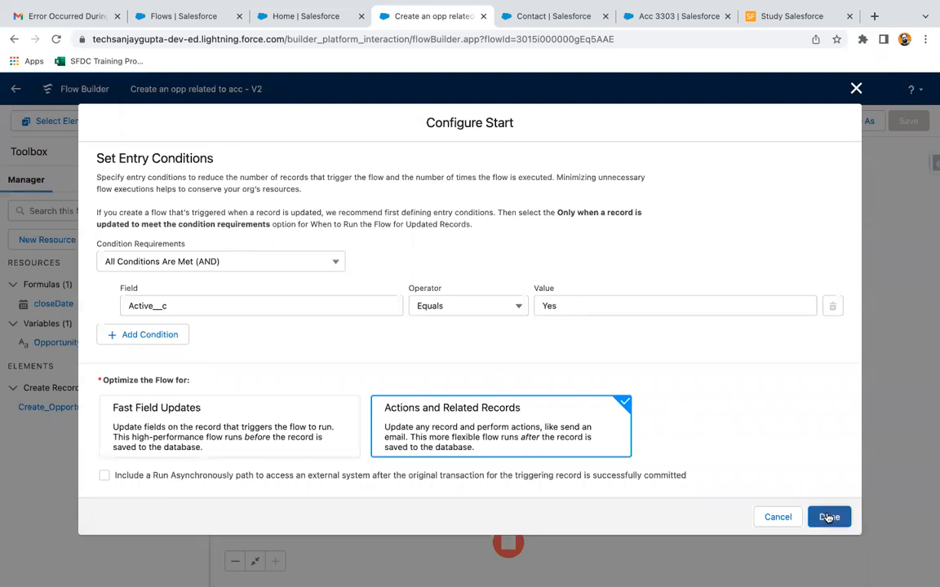
left_click(829, 518)
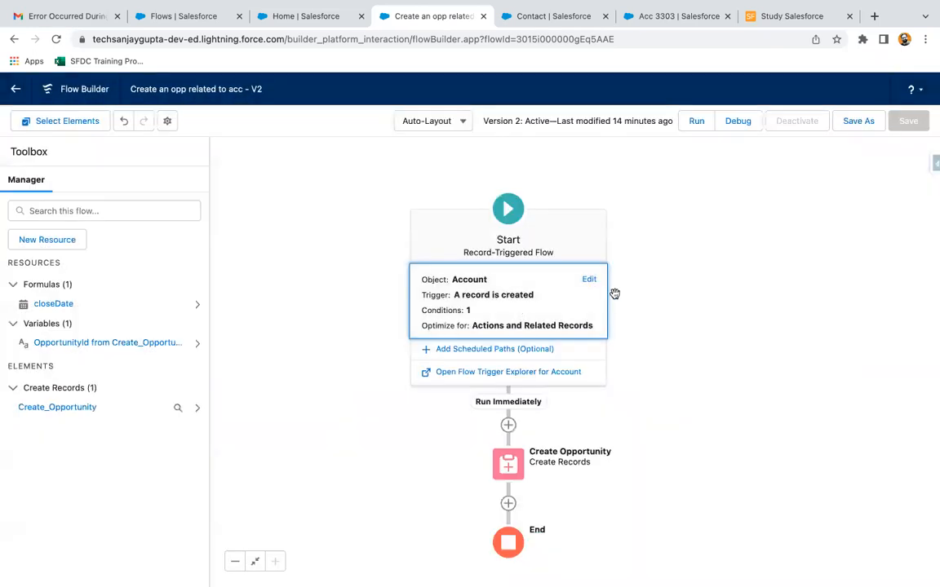
scroll("down", 3)
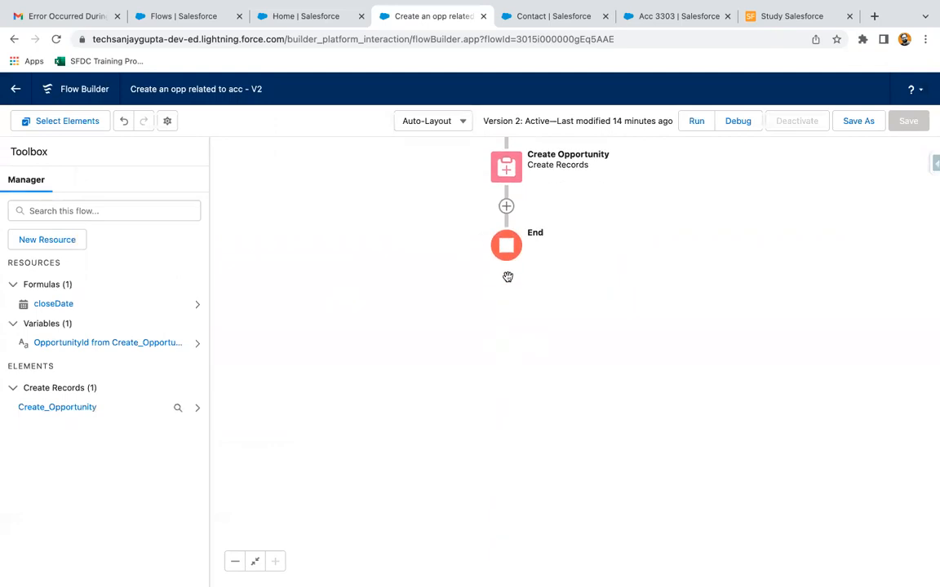
- View the Create Opportunity field values: Name, CloseDate, AccountId and StageName Prospecting
double_click(506, 166)
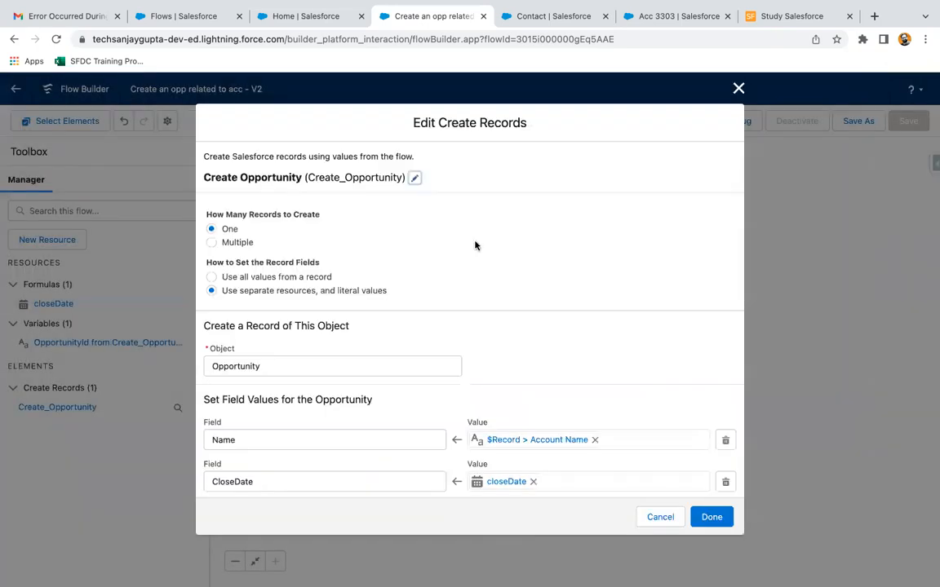
scroll("down", 3)
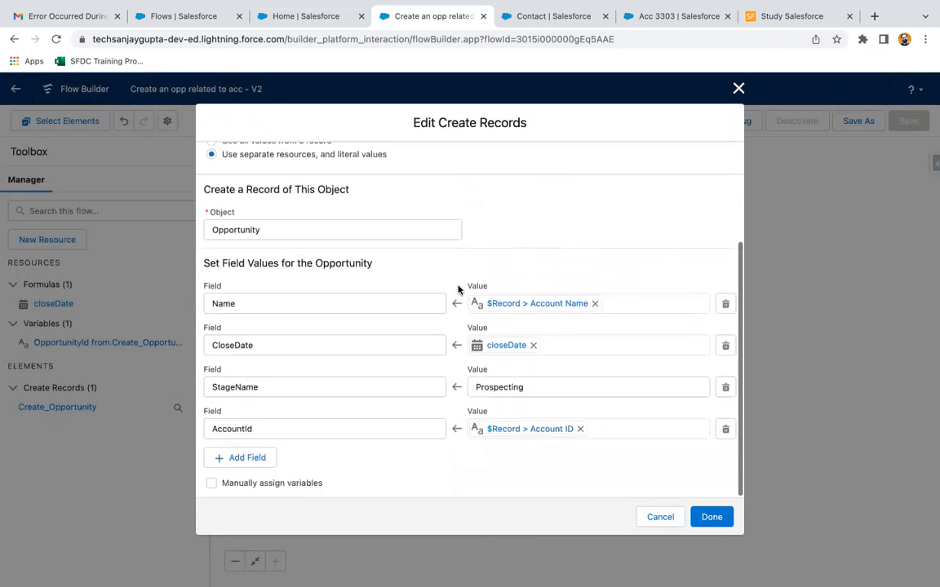
mouse_move(514, 365)
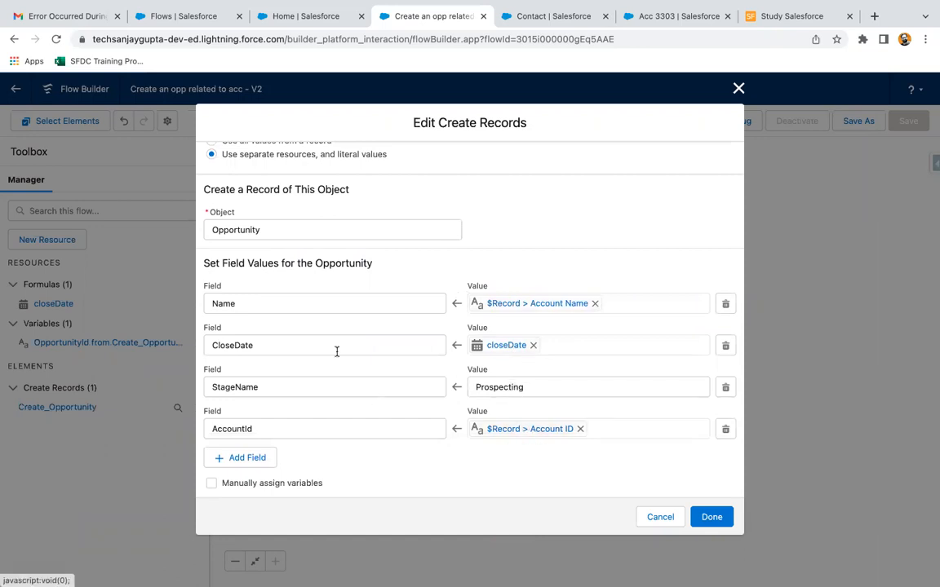
mouse_move(249, 418)
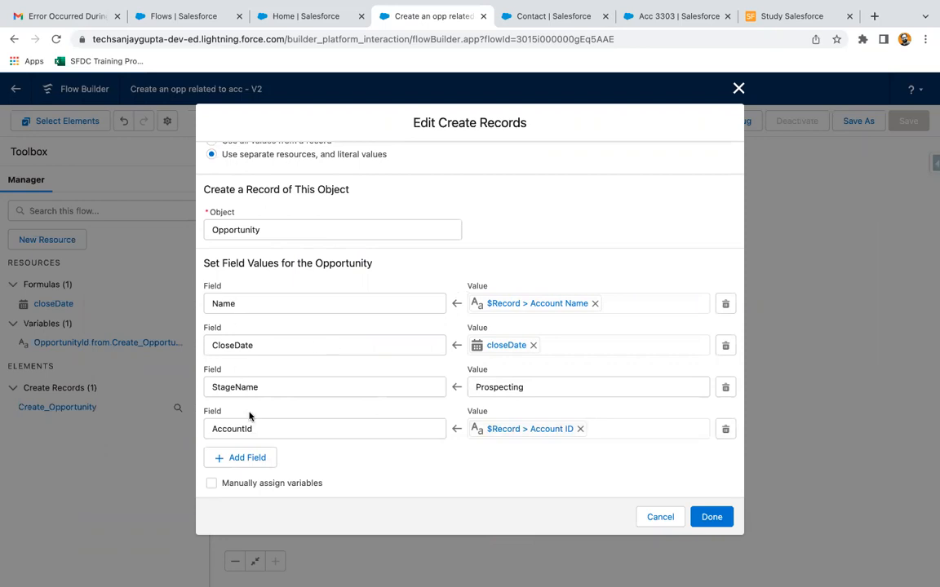
mouse_move(737, 88)
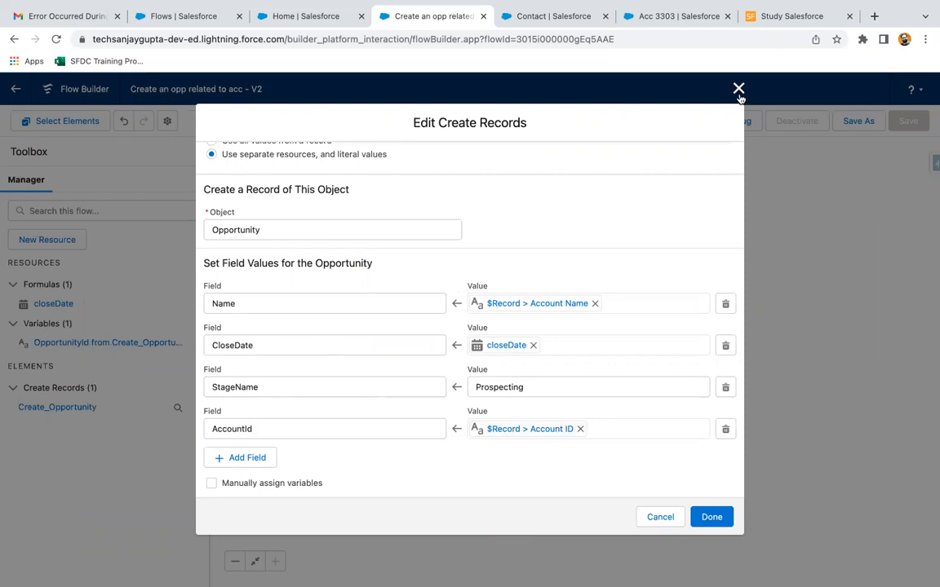
- Close the Edit Create Records dialog, leaving Start, Create Opportunity and End on the canvas
left_click(736, 87)
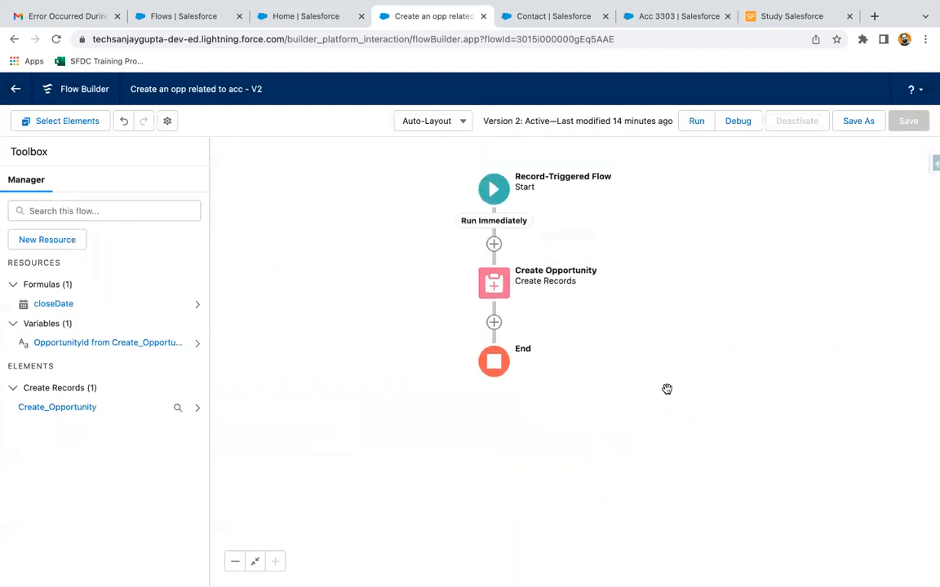
mouse_move(633, 243)
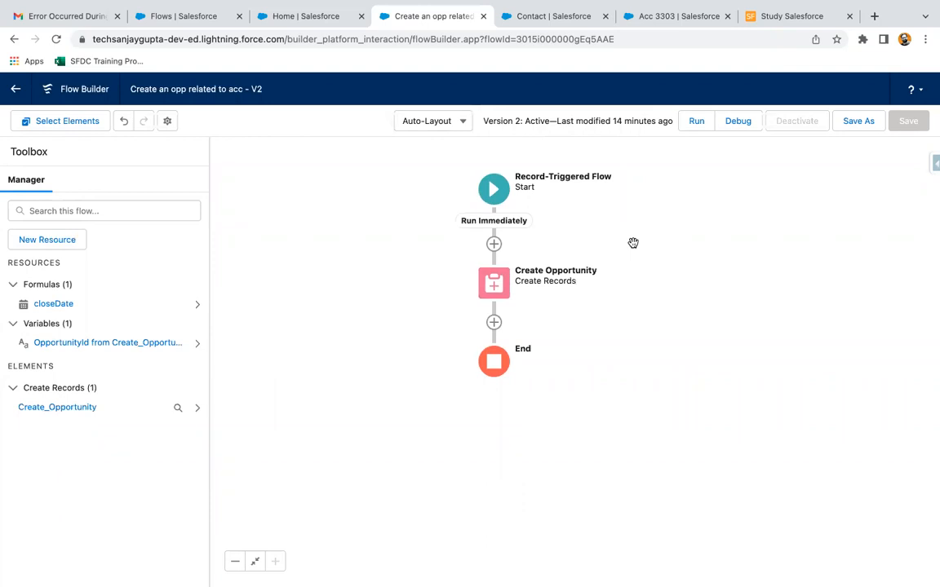
mouse_move(738, 121)
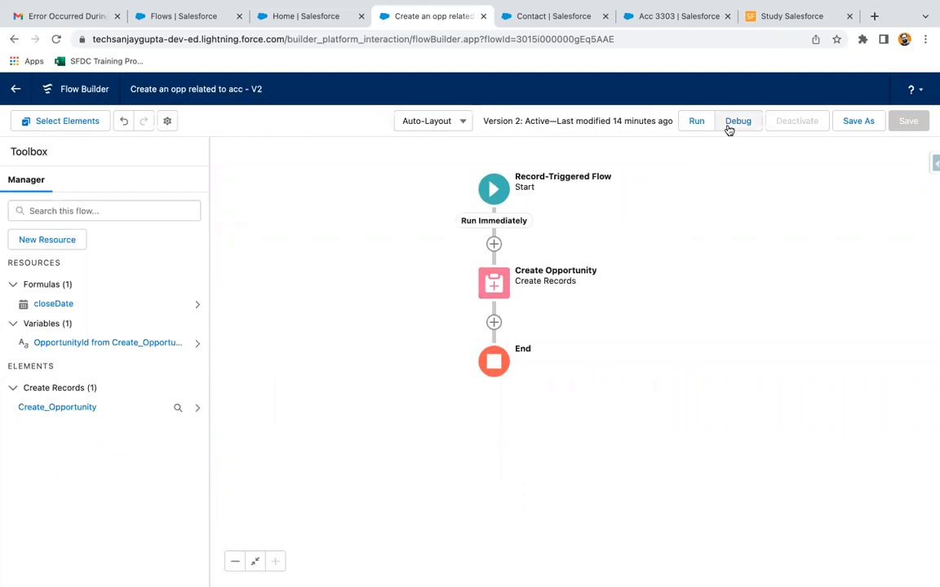
- Start a debug run, triggering the unsaved-changes warning before saving a new version
left_click(737, 121)
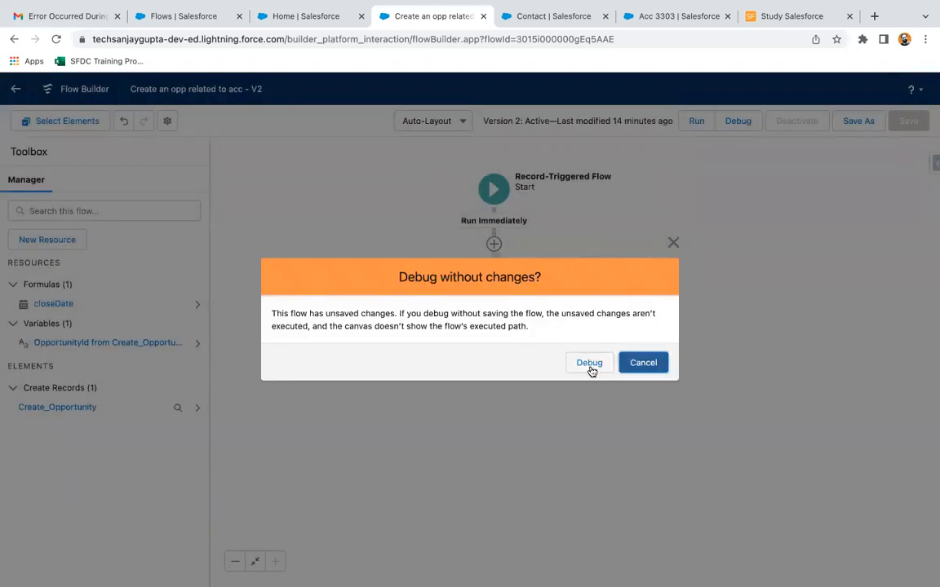
mouse_move(589, 363)
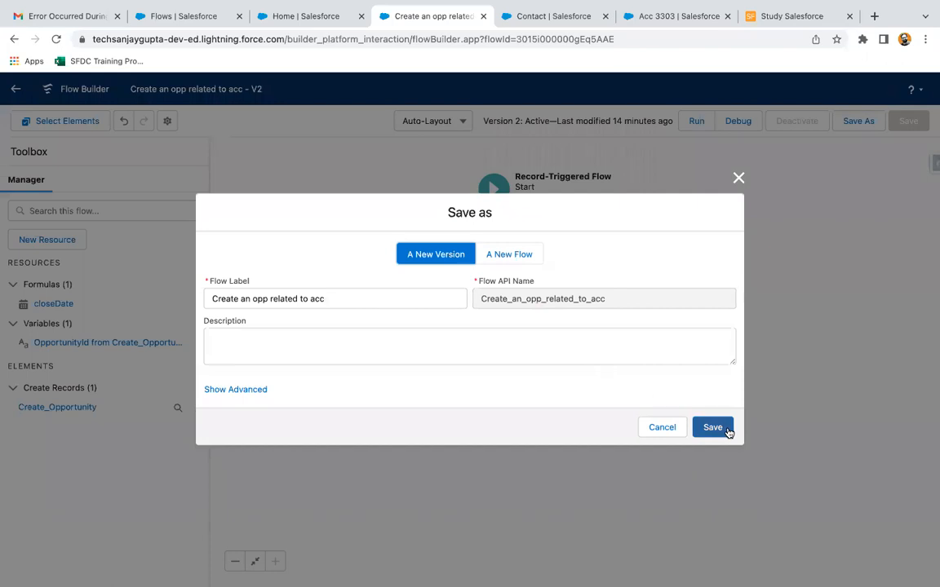
left_click(712, 428)
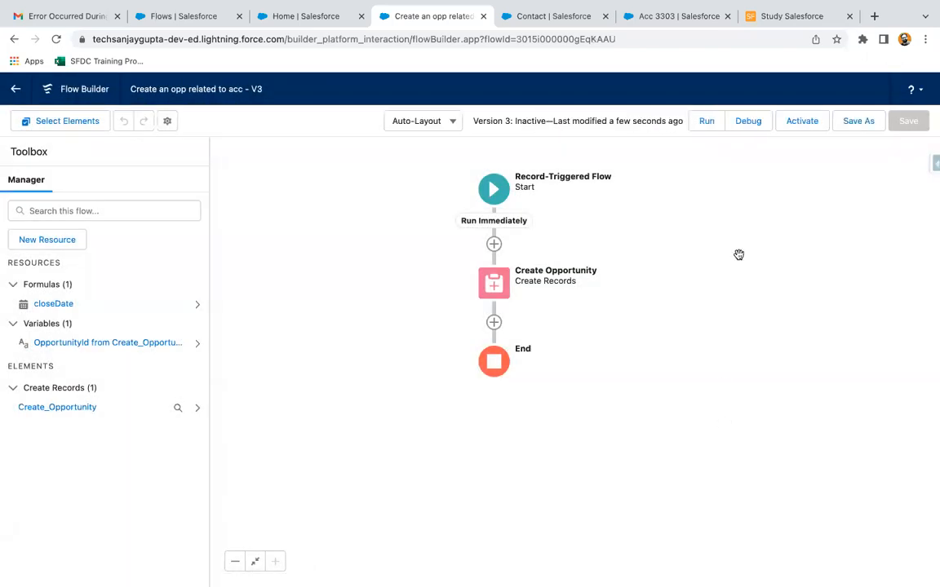
mouse_move(813, 170)
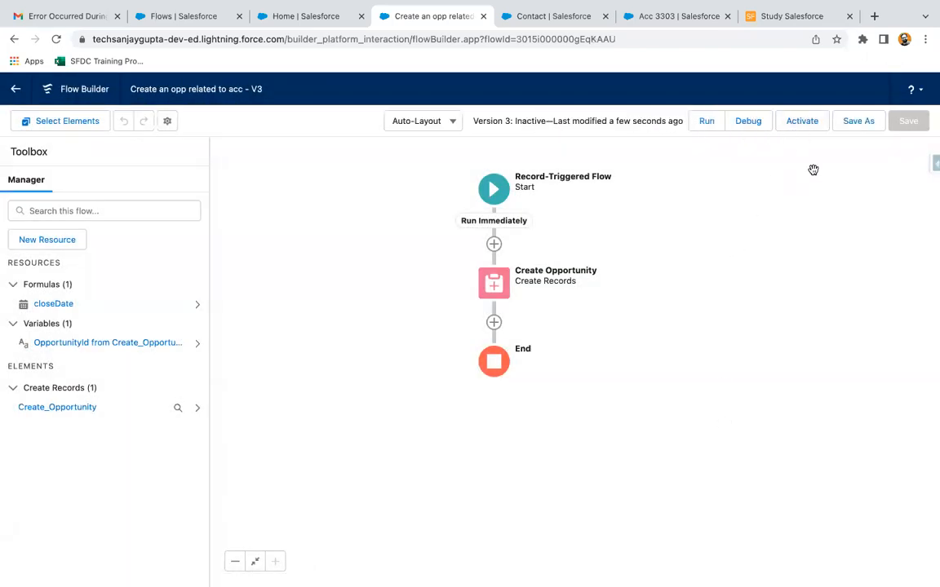
mouse_move(731, 202)
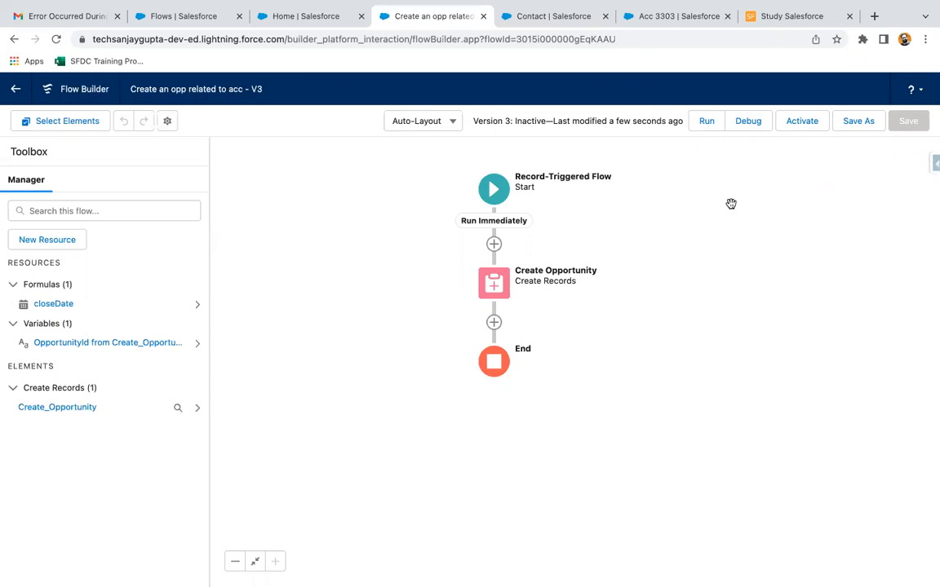
mouse_move(732, 154)
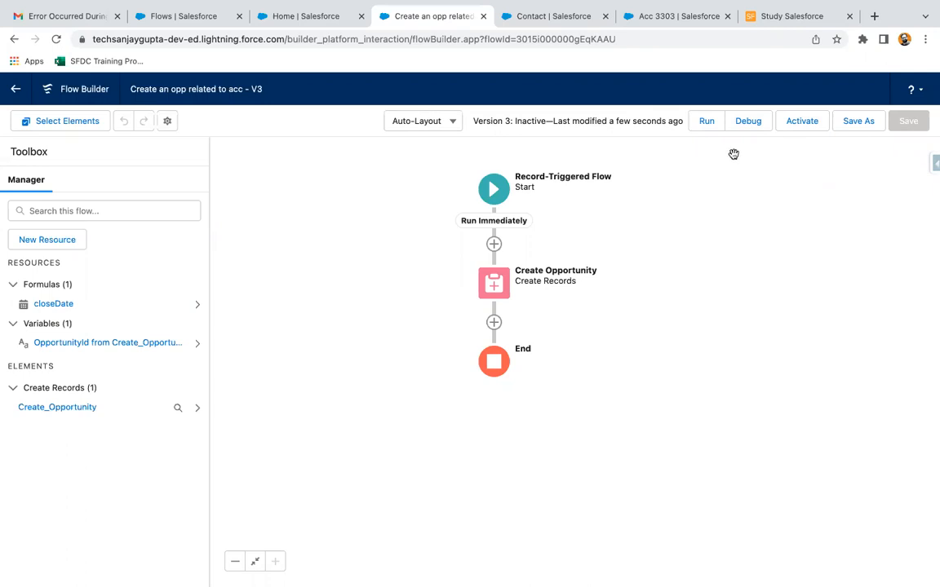
mouse_move(735, 153)
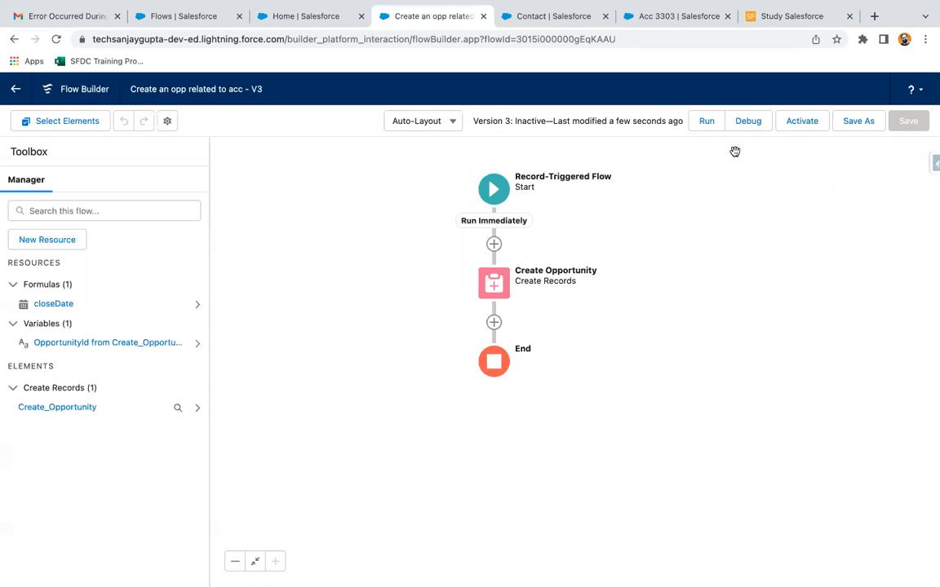
mouse_move(747, 121)
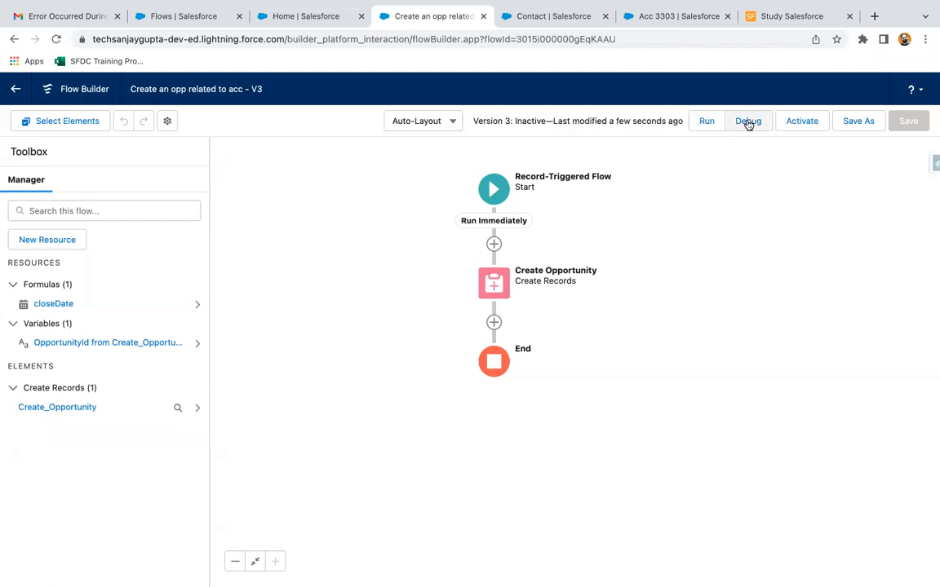
- Review the debug options, toggling 'Skip start condition requirements' on and back off with rollback mode on
left_click(747, 120)
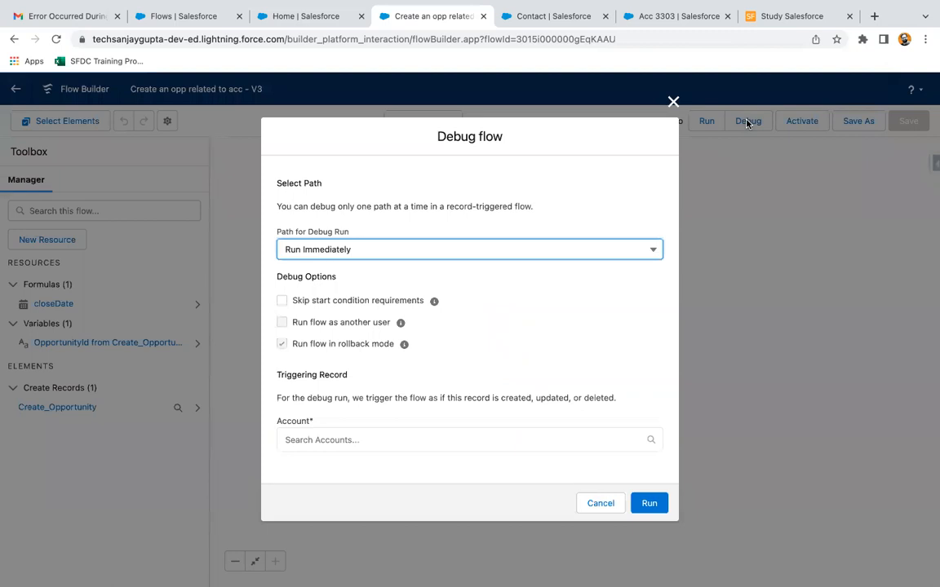
mouse_move(307, 235)
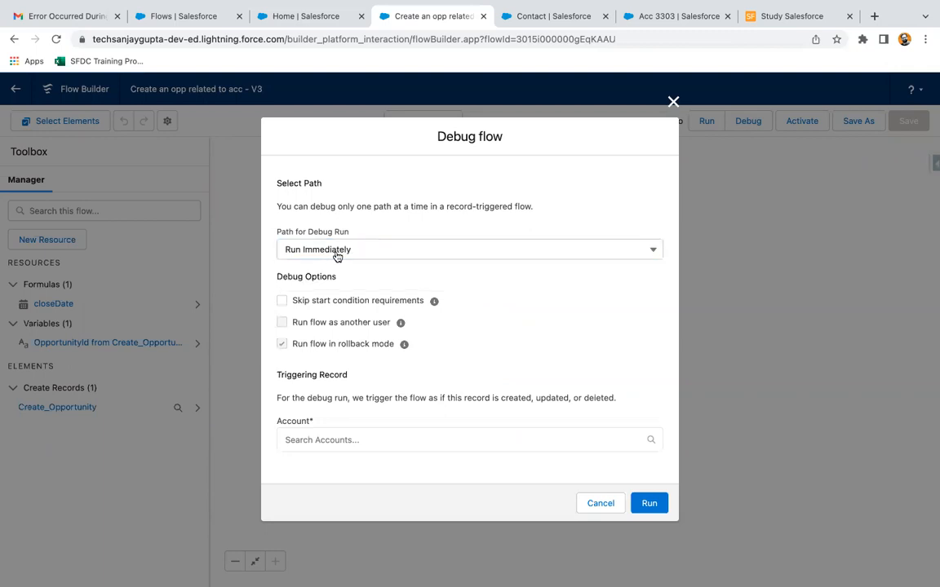
mouse_move(367, 258)
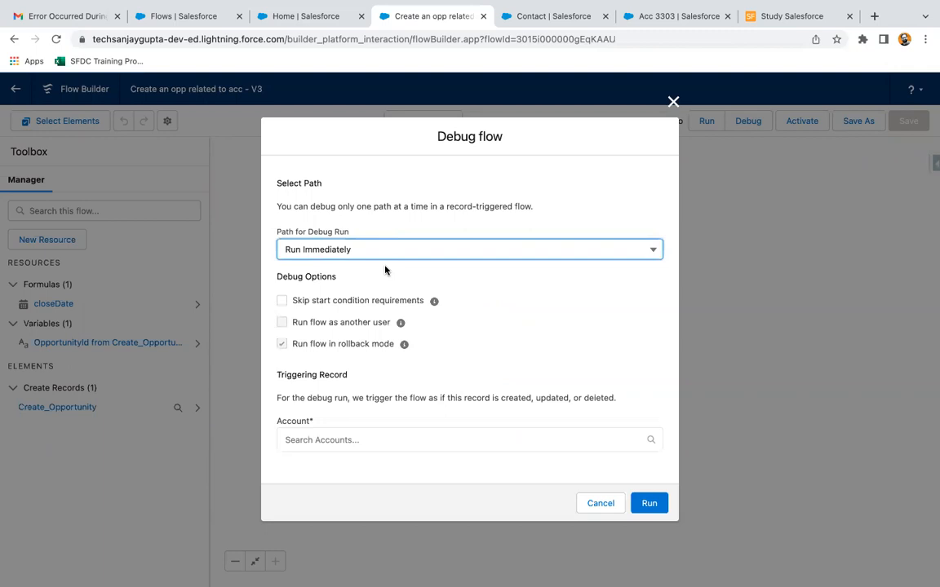
mouse_move(353, 269)
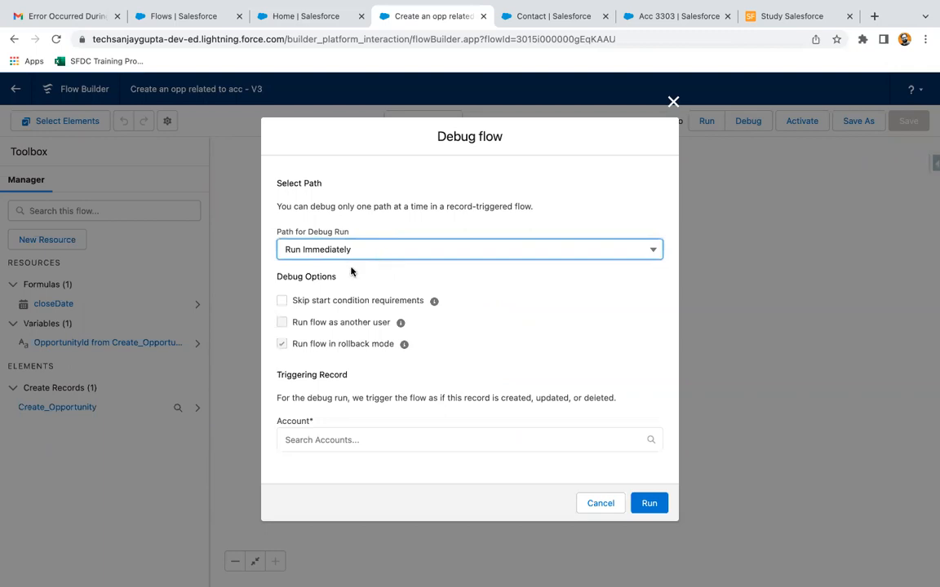
mouse_move(300, 287)
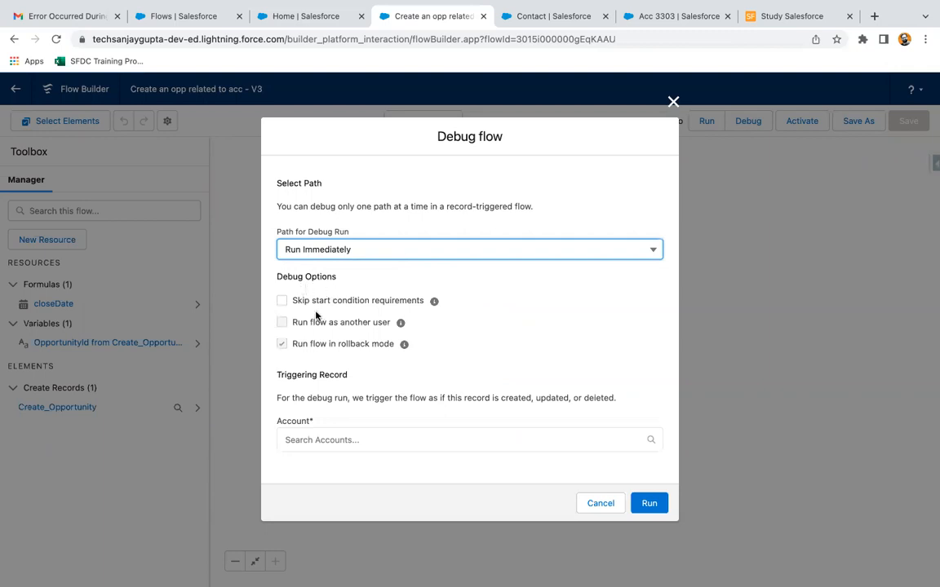
mouse_move(328, 317)
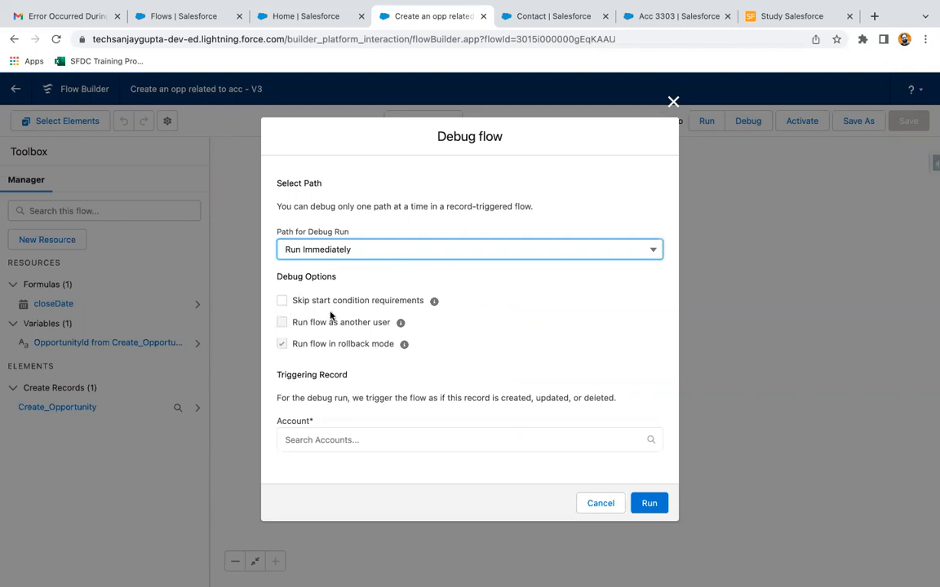
left_click(280, 301)
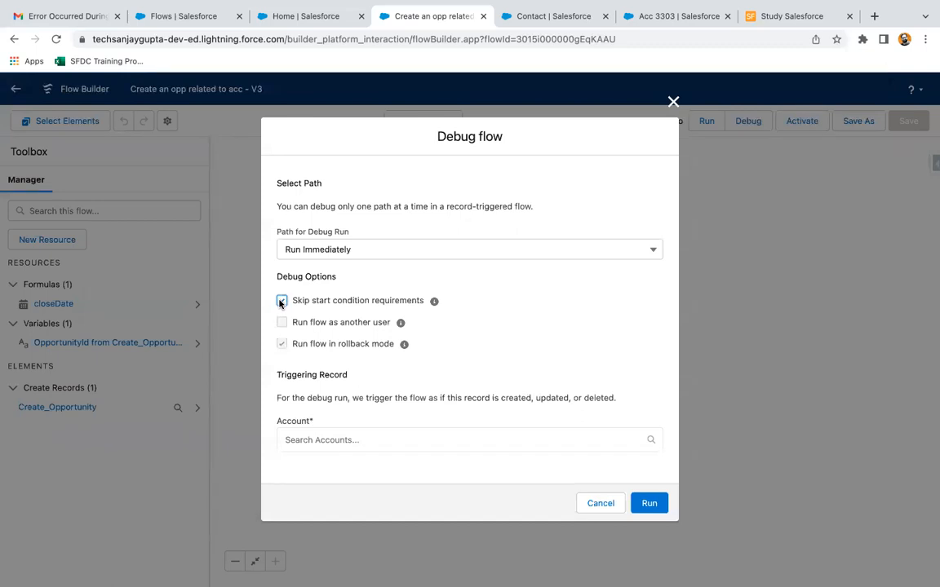
left_click(281, 300)
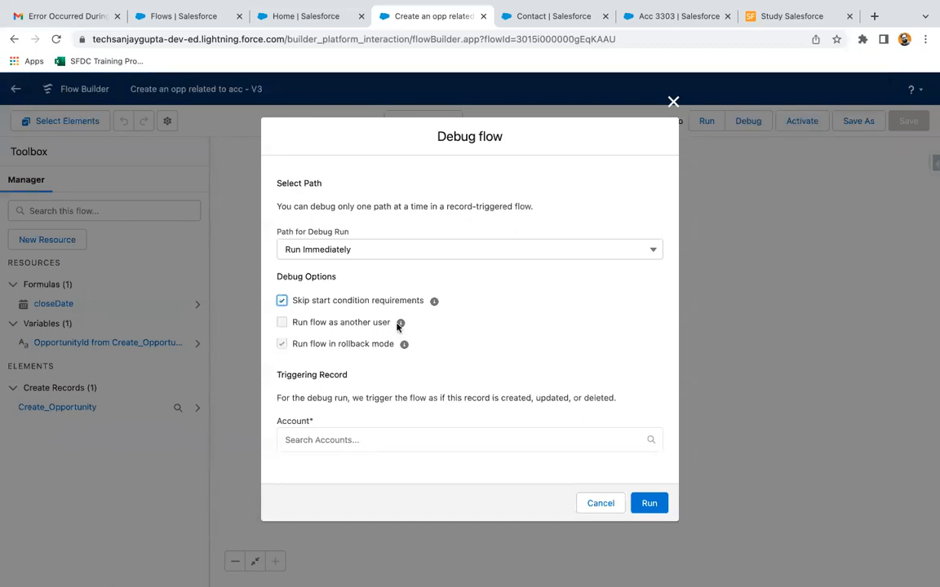
mouse_move(434, 300)
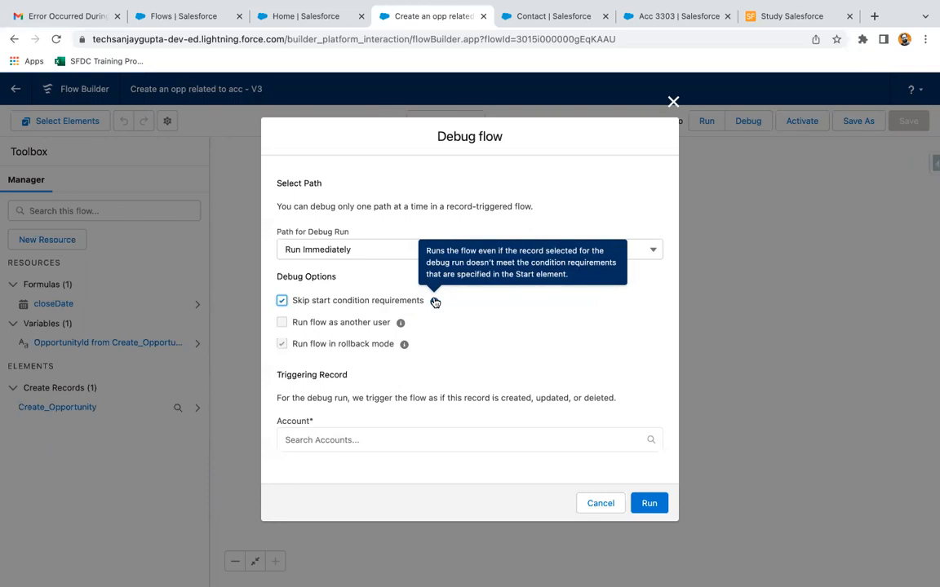
left_click(281, 300)
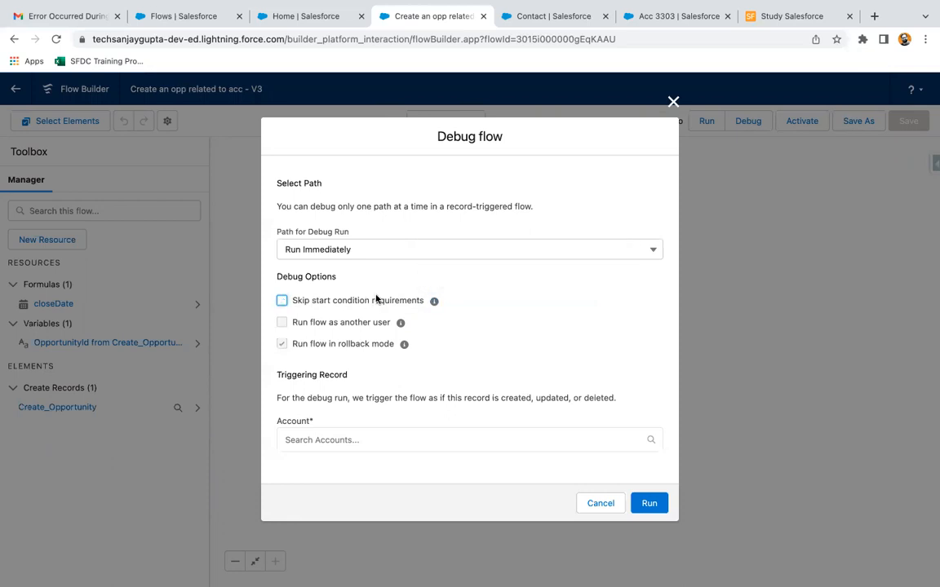
mouse_move(330, 335)
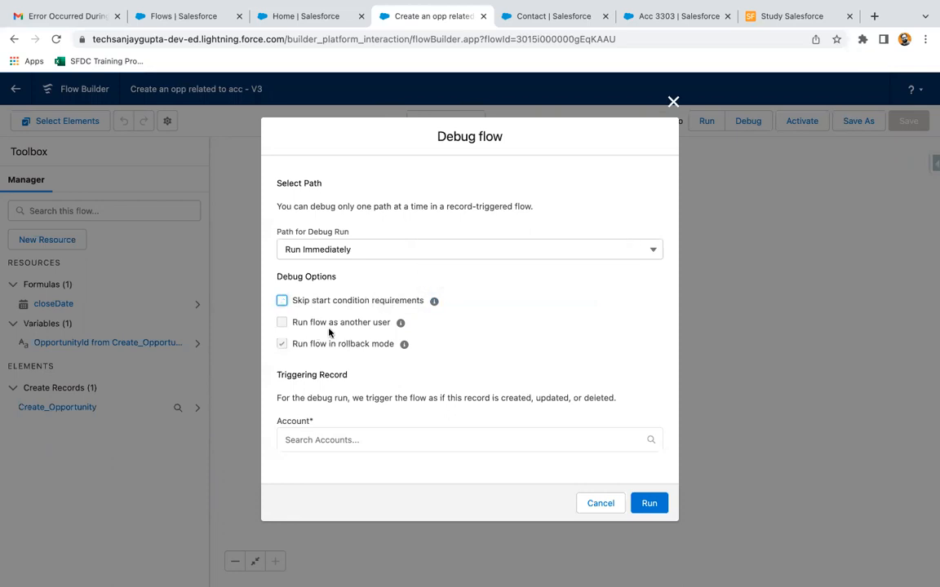
mouse_move(402, 324)
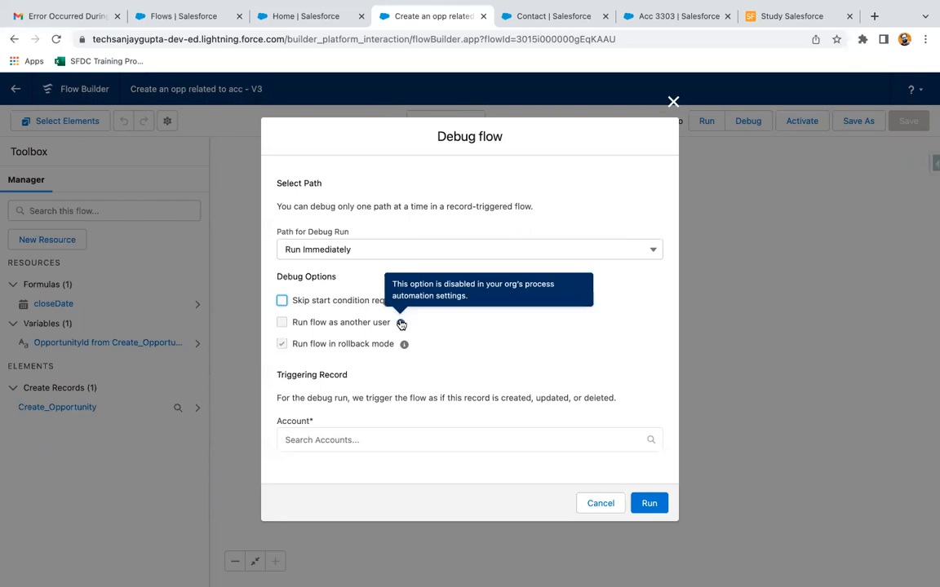
mouse_move(379, 326)
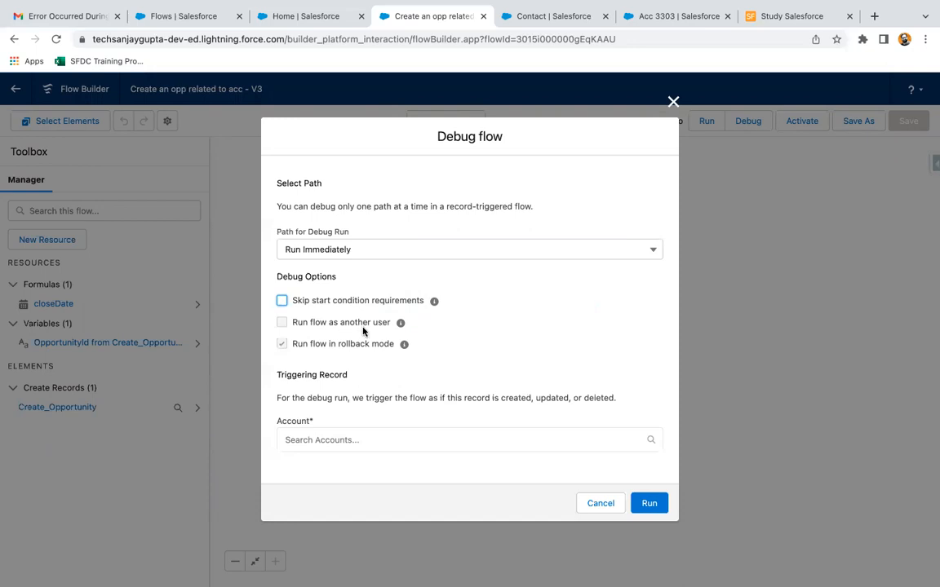
mouse_move(402, 324)
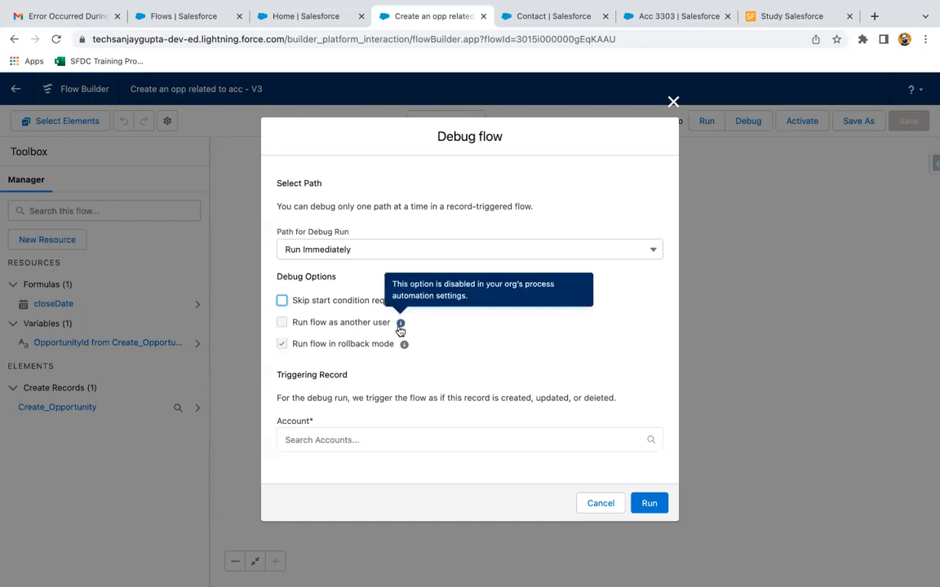
mouse_move(421, 326)
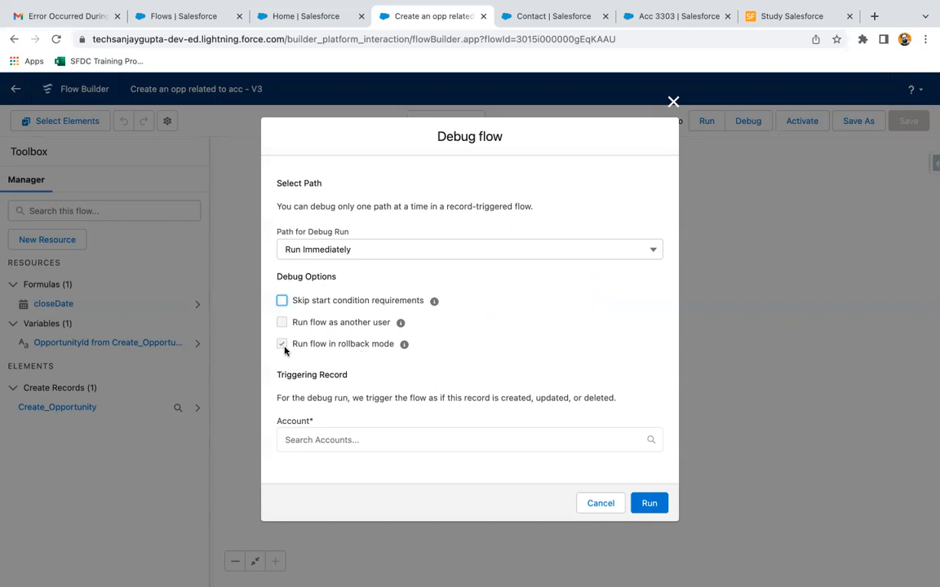
mouse_move(405, 346)
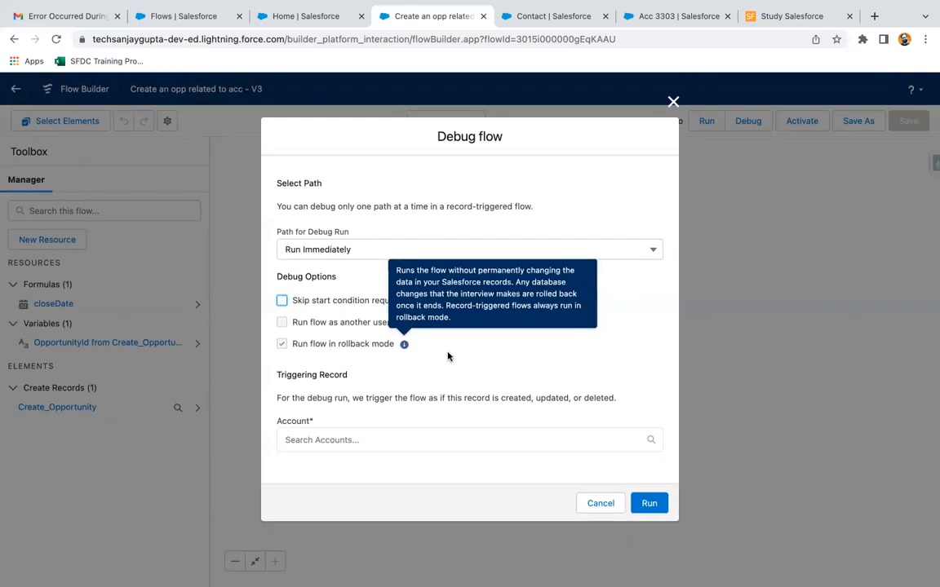
mouse_move(375, 373)
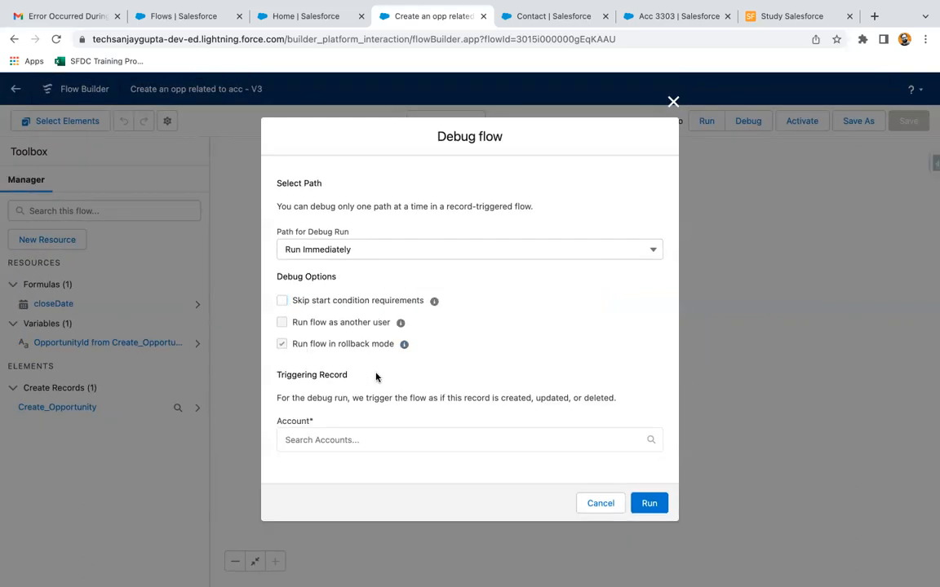
mouse_move(362, 409)
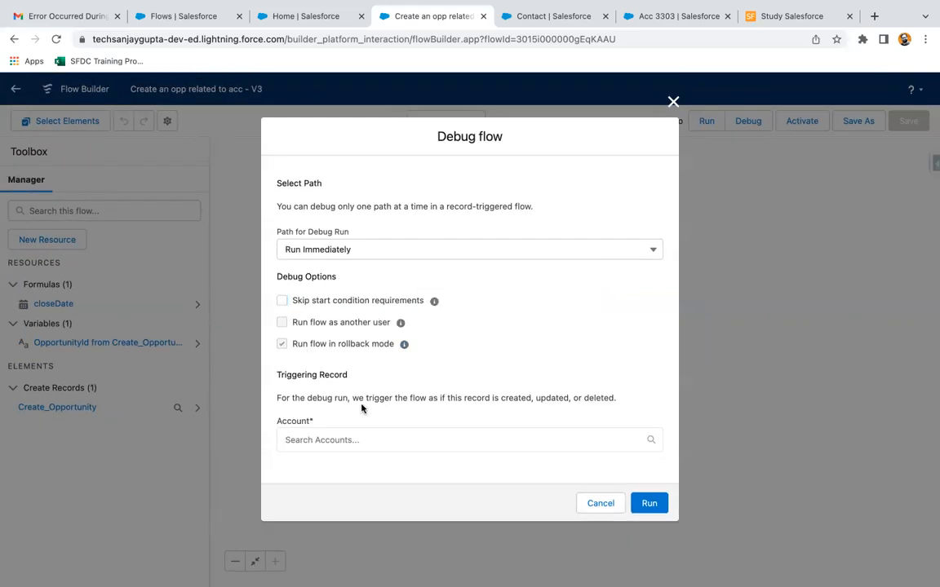
mouse_move(398, 362)
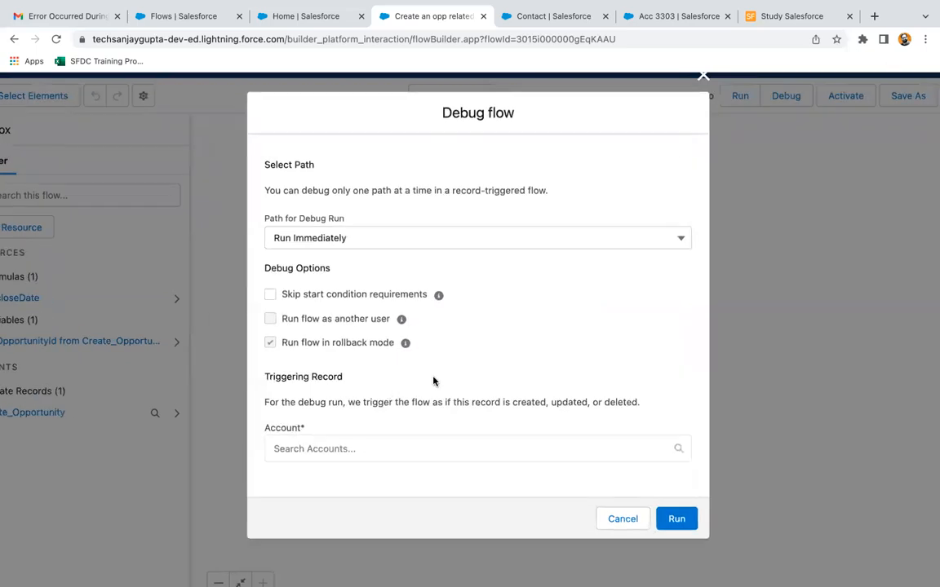
mouse_move(421, 421)
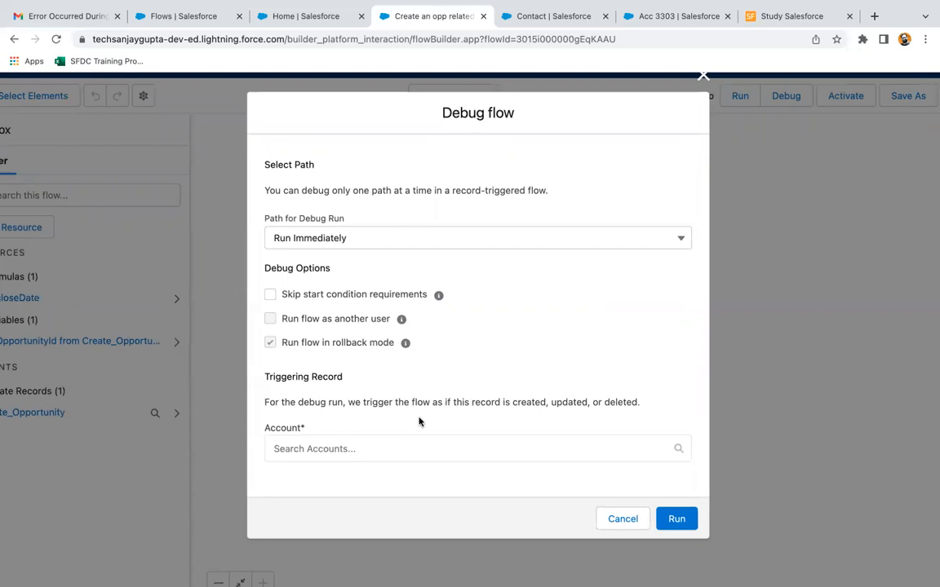
mouse_move(438, 421)
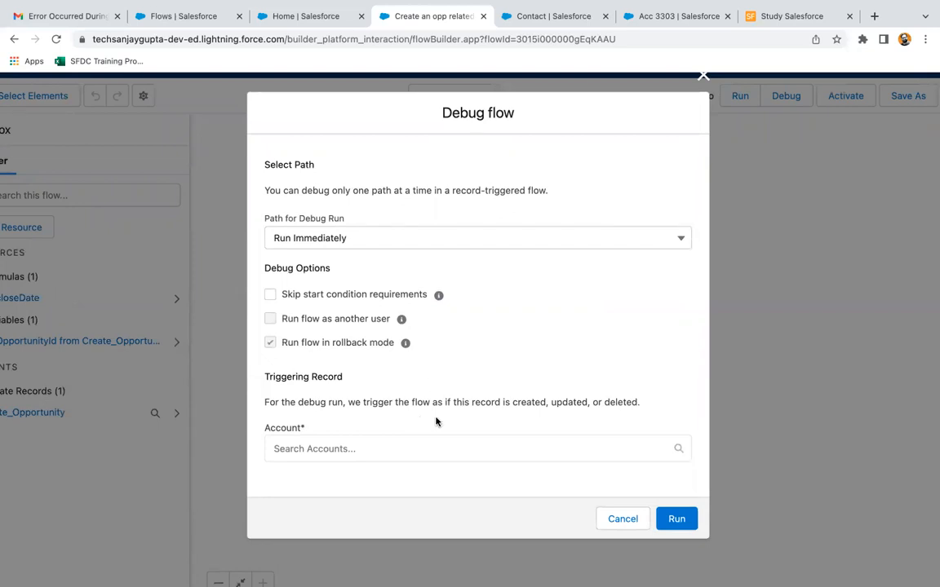
mouse_move(427, 424)
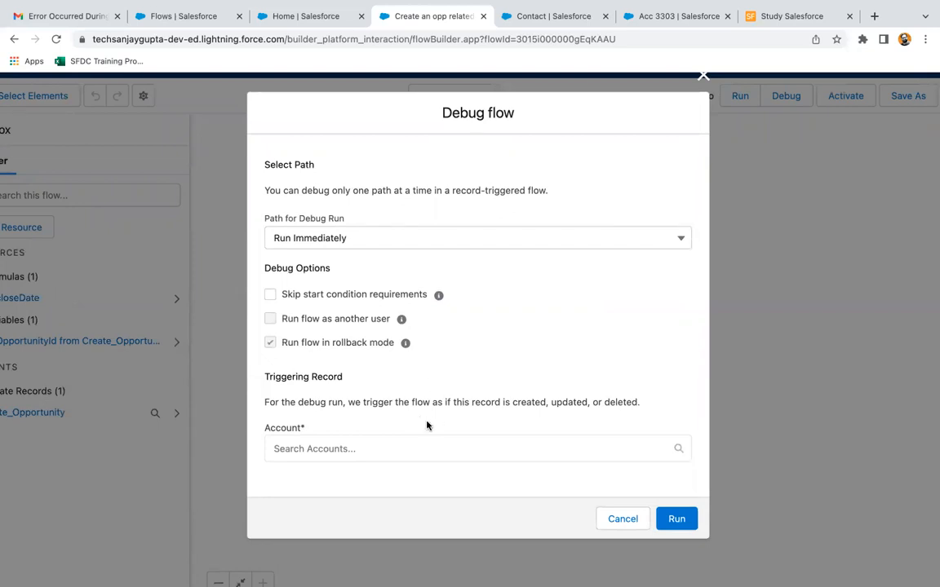
- Choose Account Acc 3303 as the triggering record for the debug run
left_click(476, 449)
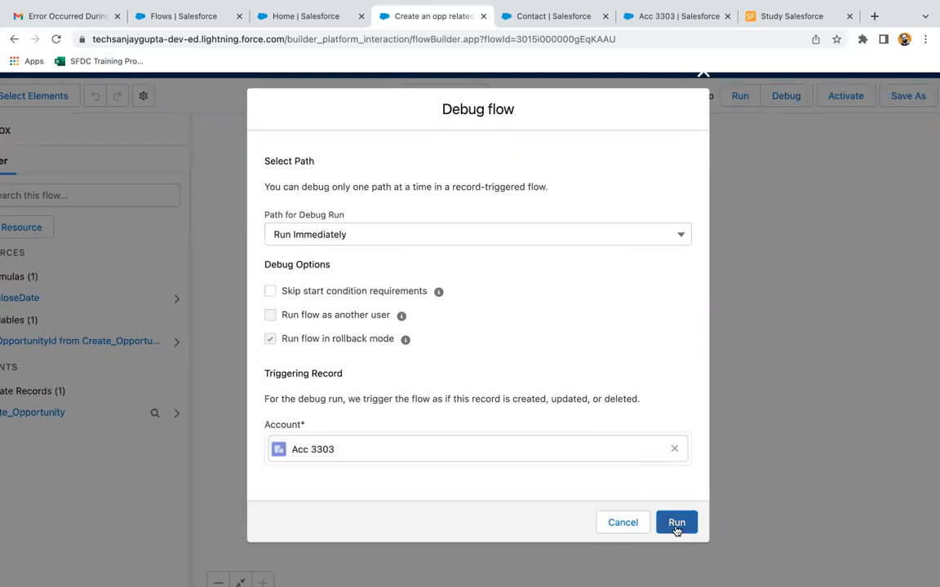
- Run the debug with Acc 3303 and wait for the Completed debug details
left_click(686, 523)
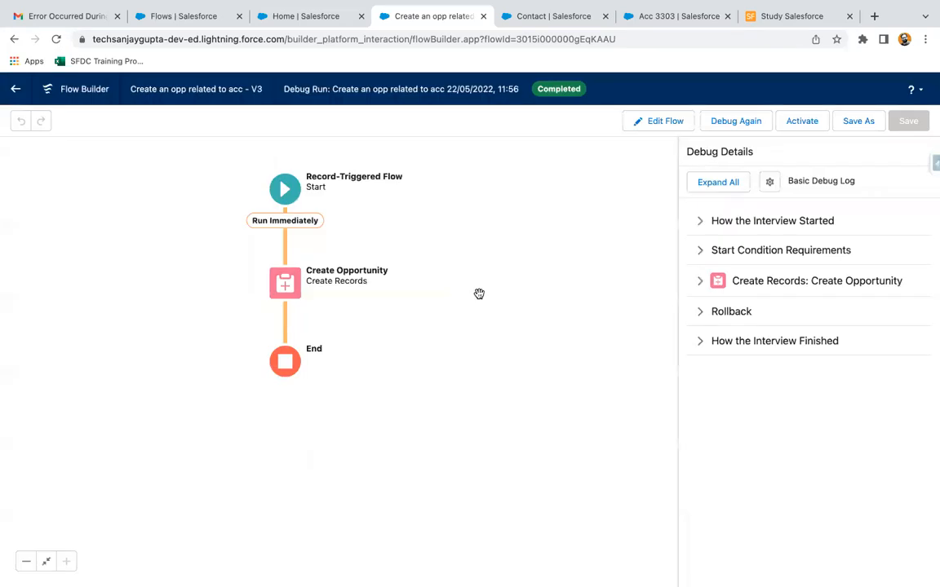
mouse_move(285, 237)
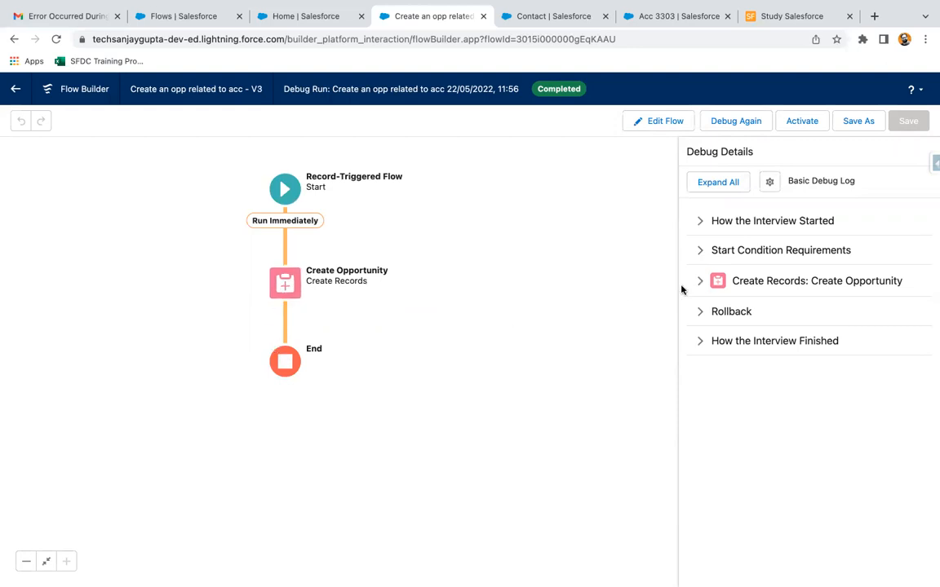
mouse_move(754, 326)
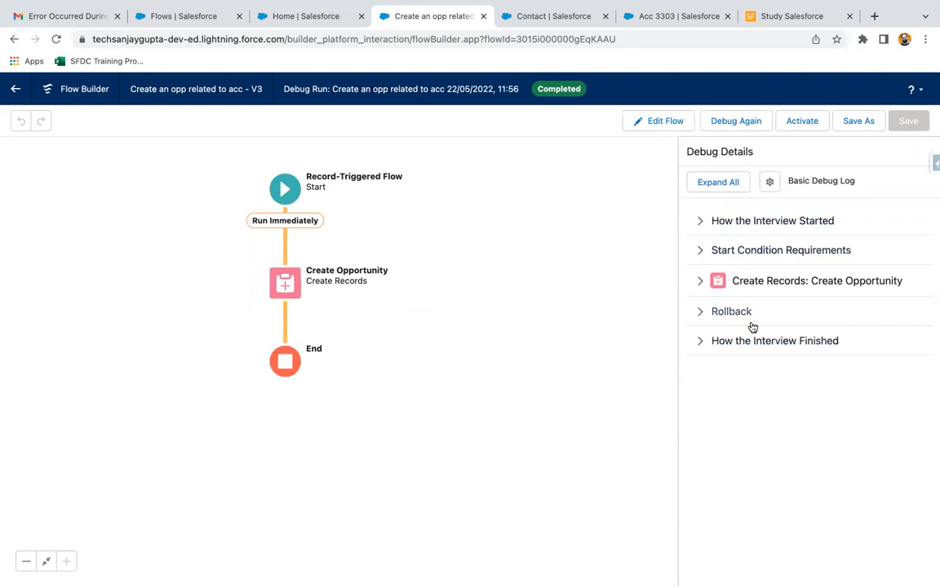
mouse_move(715, 235)
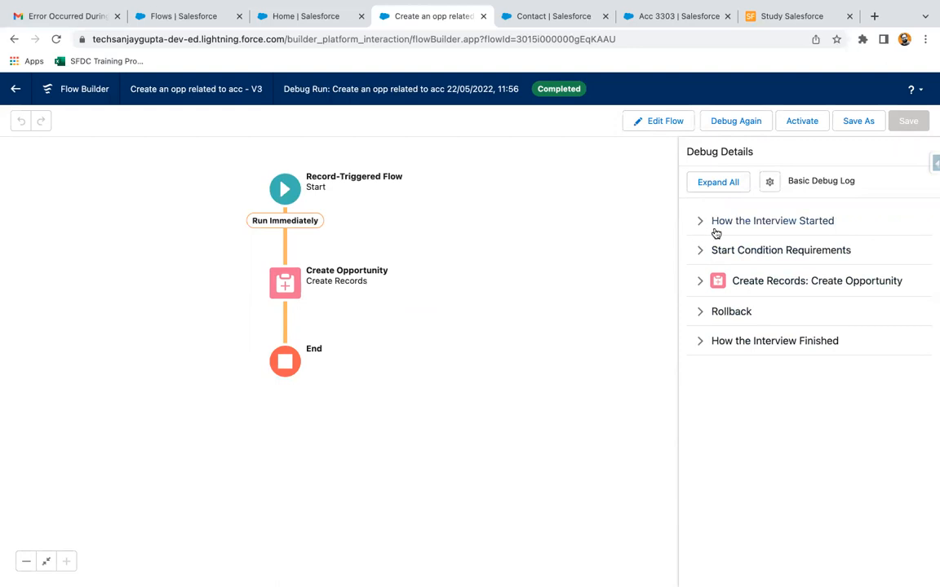
mouse_move(794, 206)
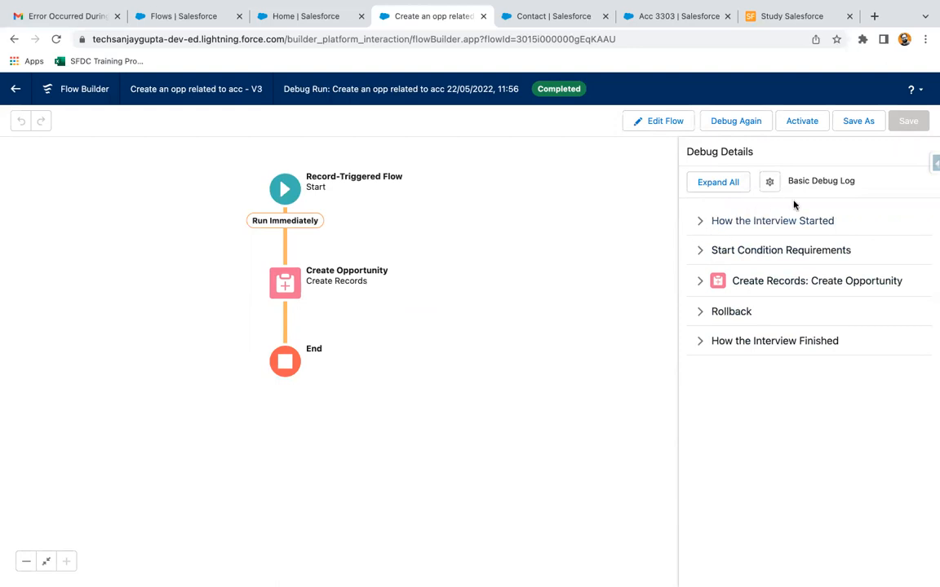
mouse_move(769, 186)
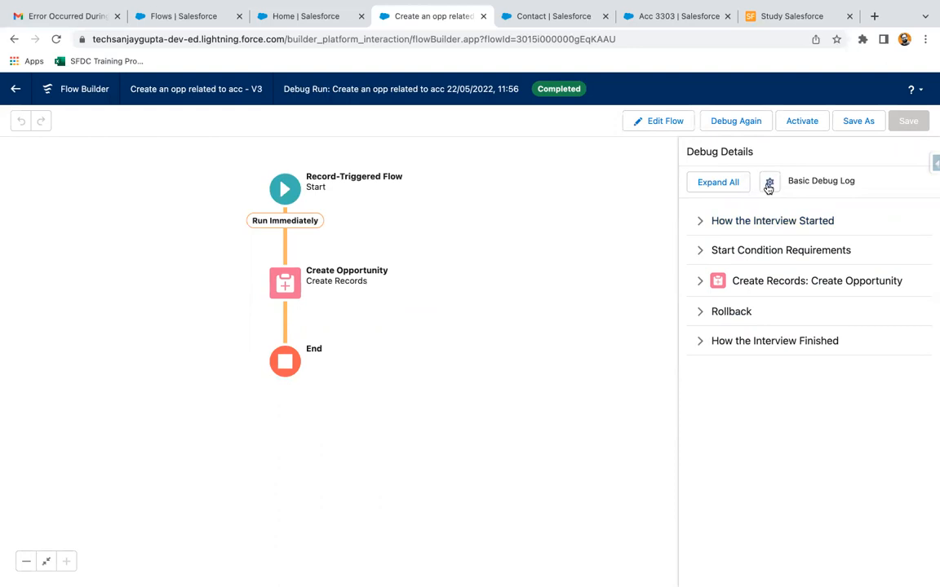
left_click(769, 181)
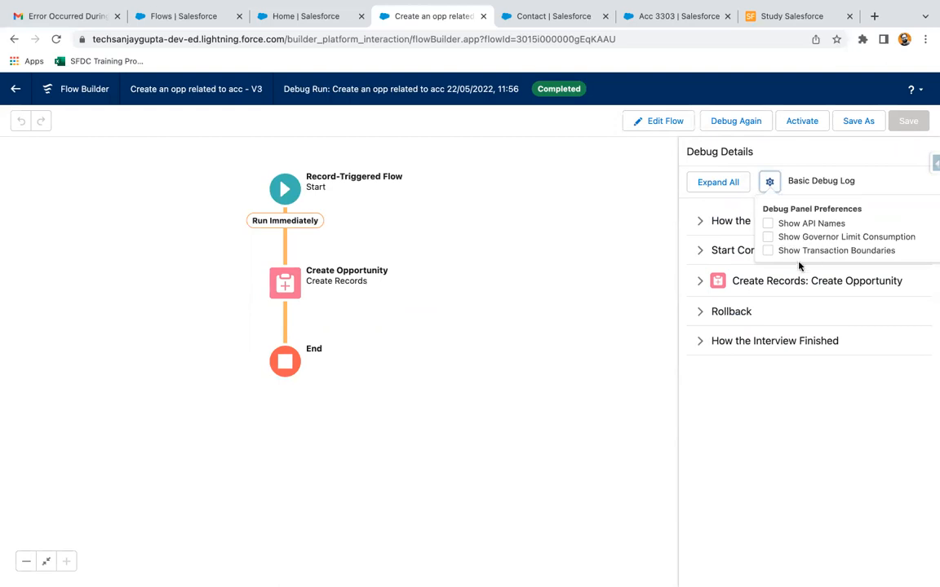
mouse_move(786, 235)
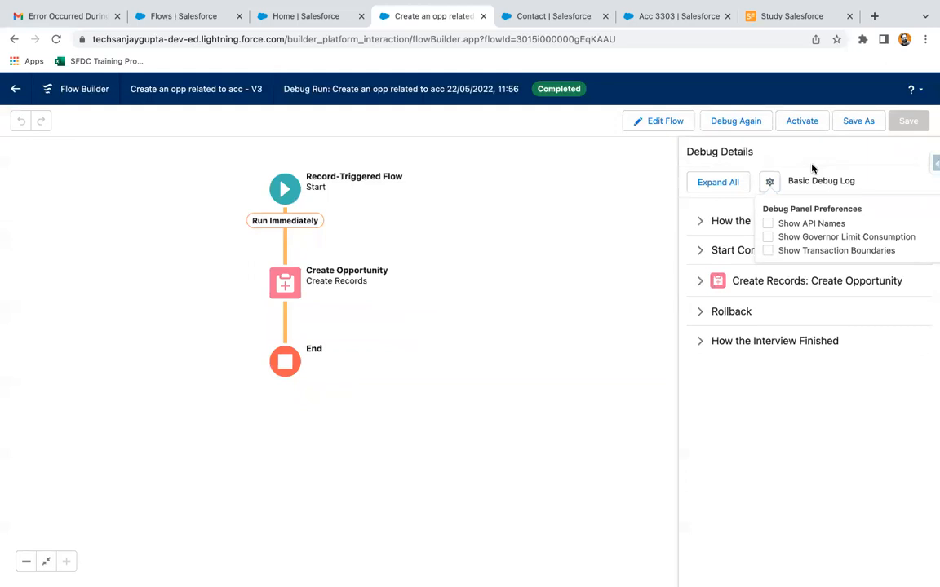
mouse_move(783, 163)
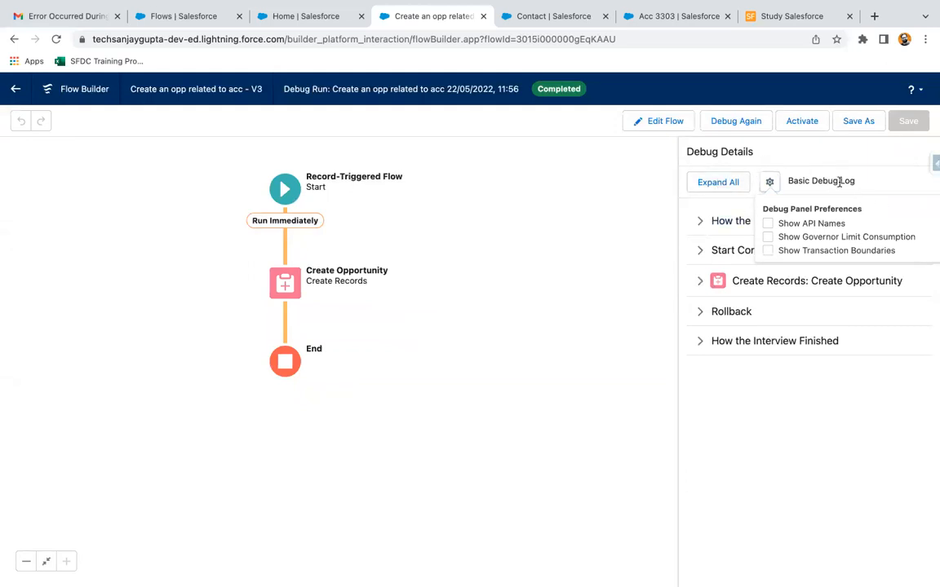
left_click(768, 181)
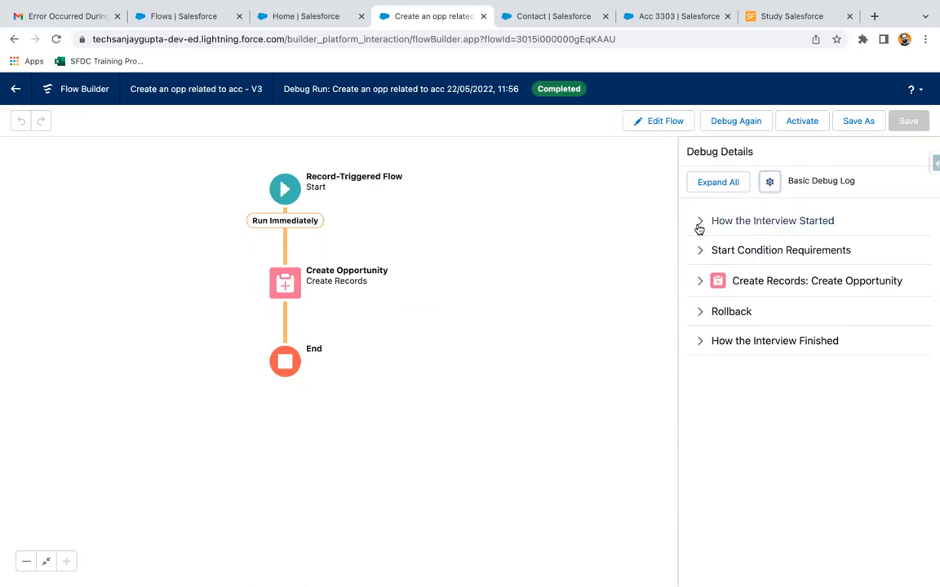
left_click(718, 182)
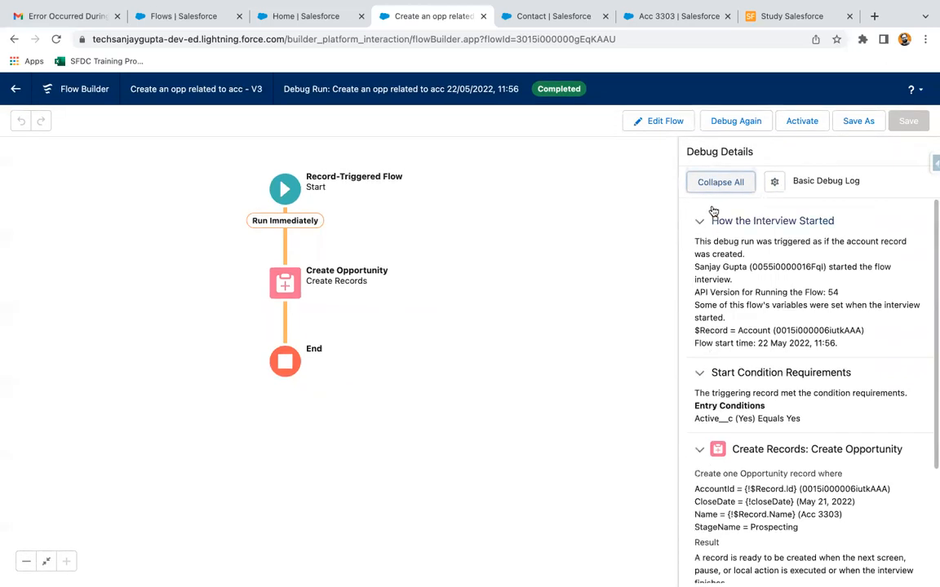
left_click(721, 181)
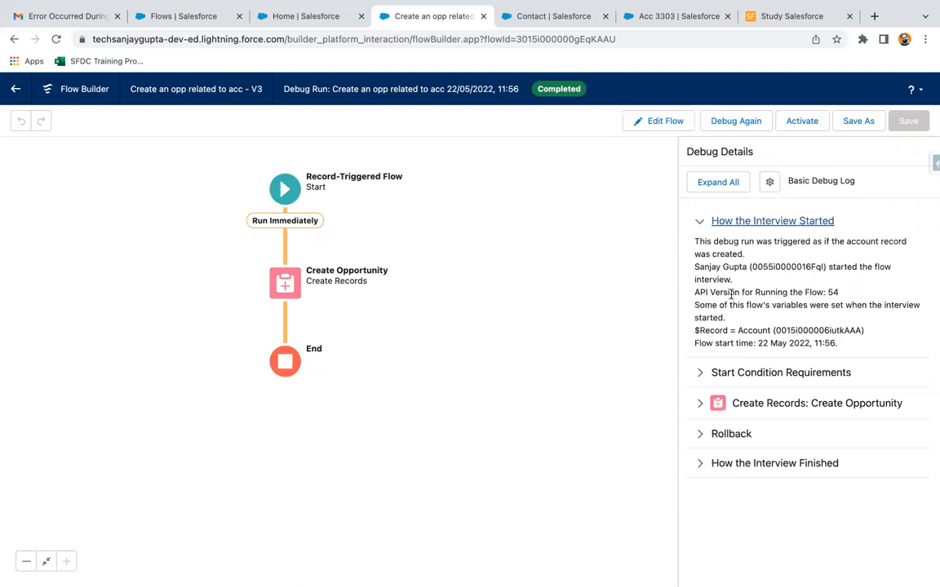
mouse_move(740, 338)
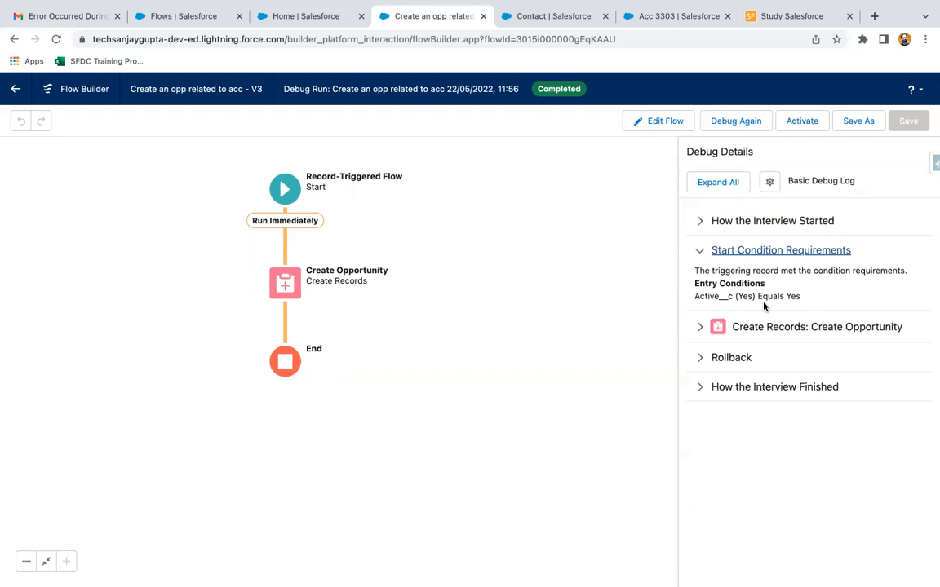
mouse_move(774, 297)
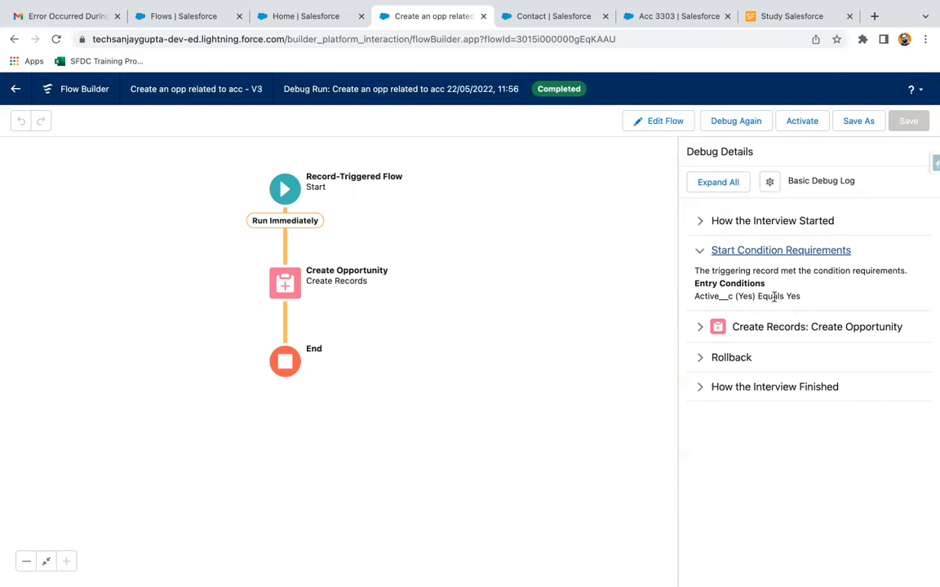
left_click(698, 252)
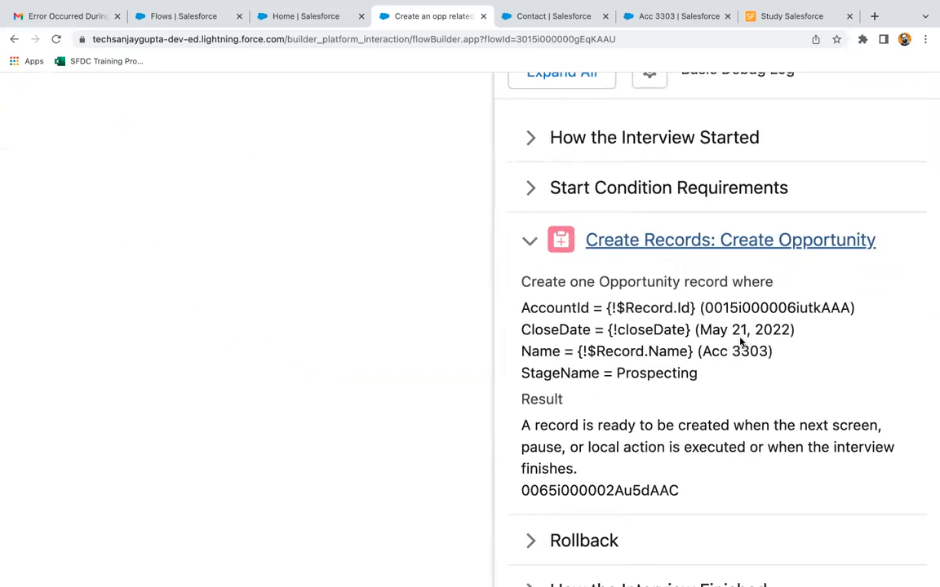
scroll("down", 3)
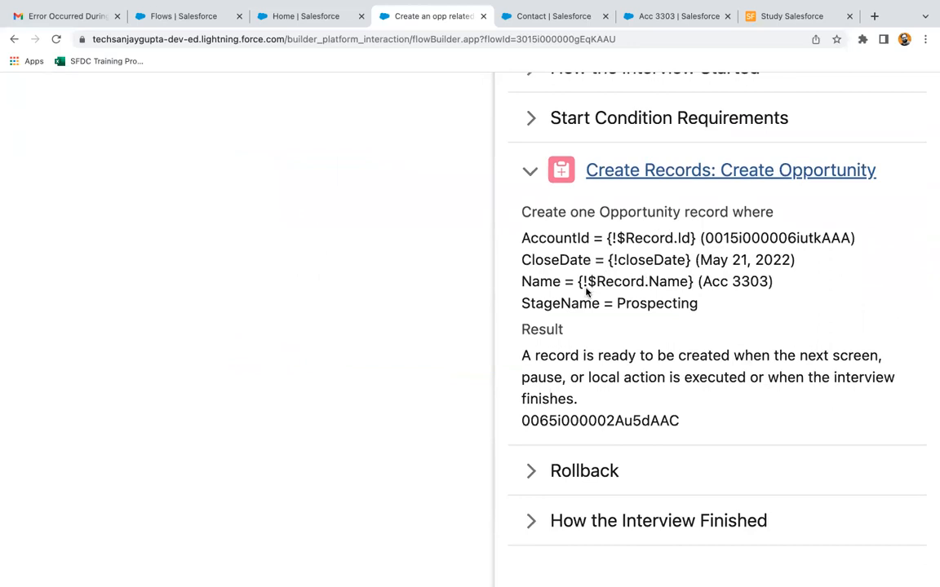
mouse_move(754, 238)
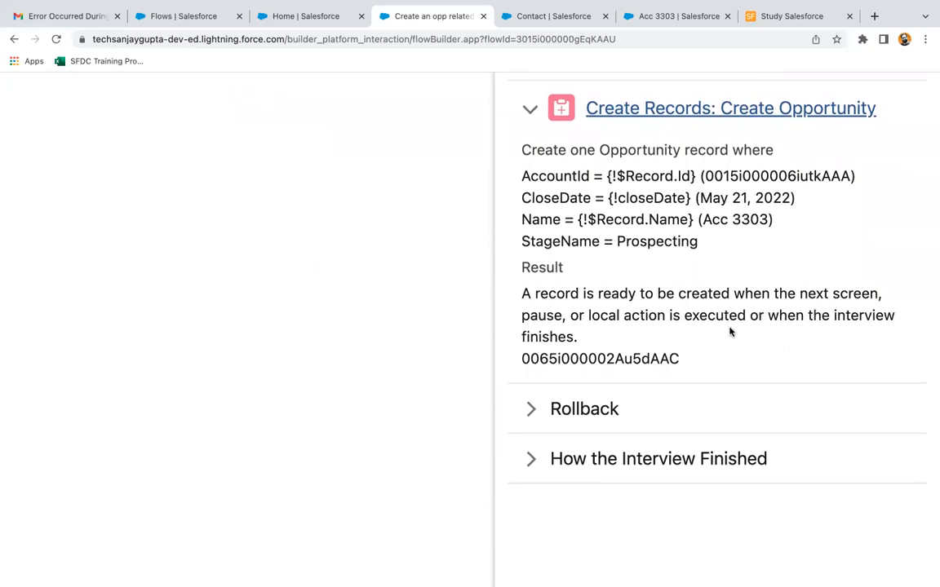
mouse_move(617, 346)
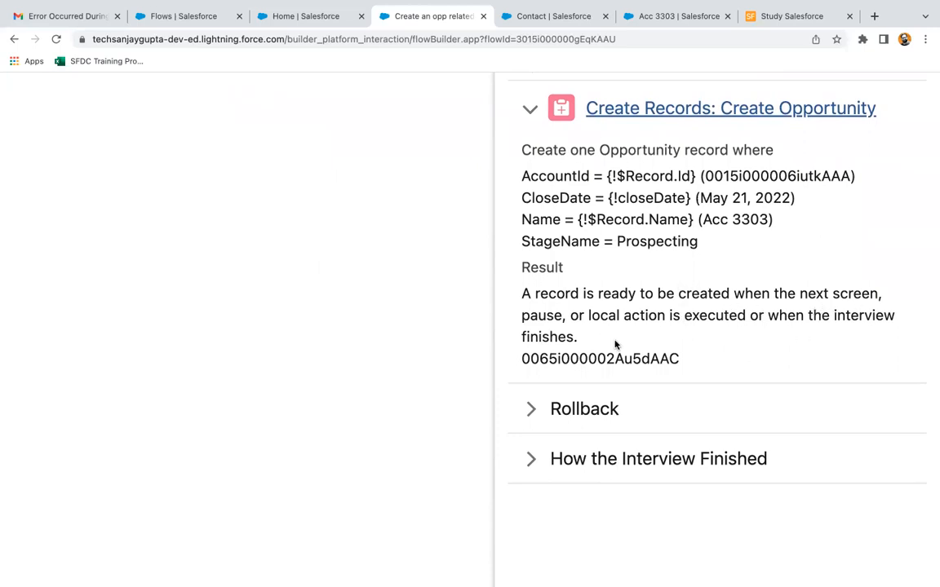
double_click(601, 359)
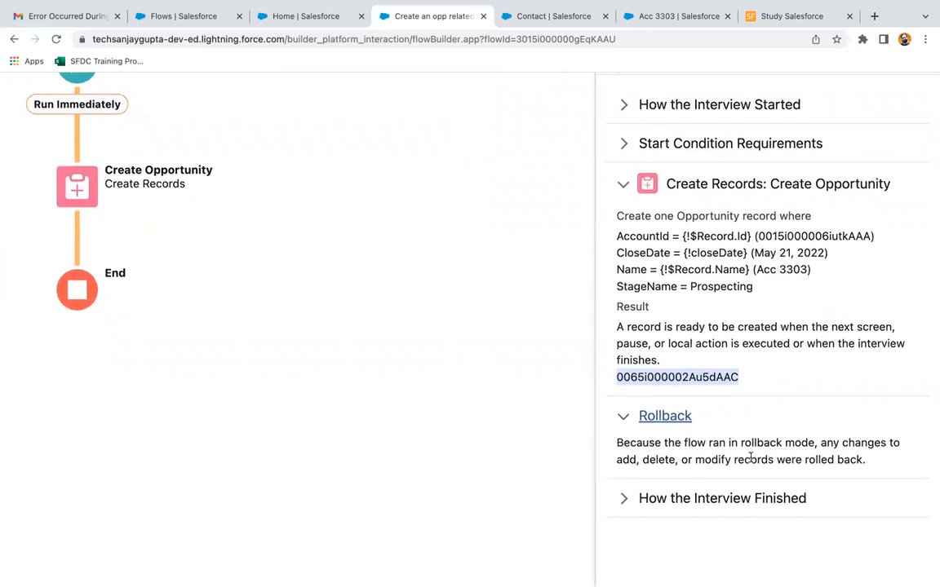
mouse_move(719, 403)
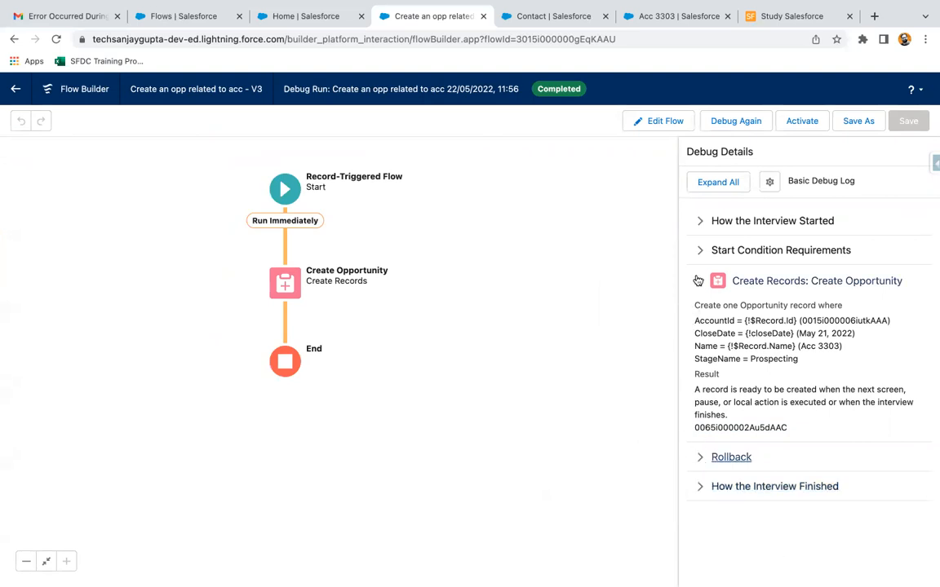
left_click(698, 281)
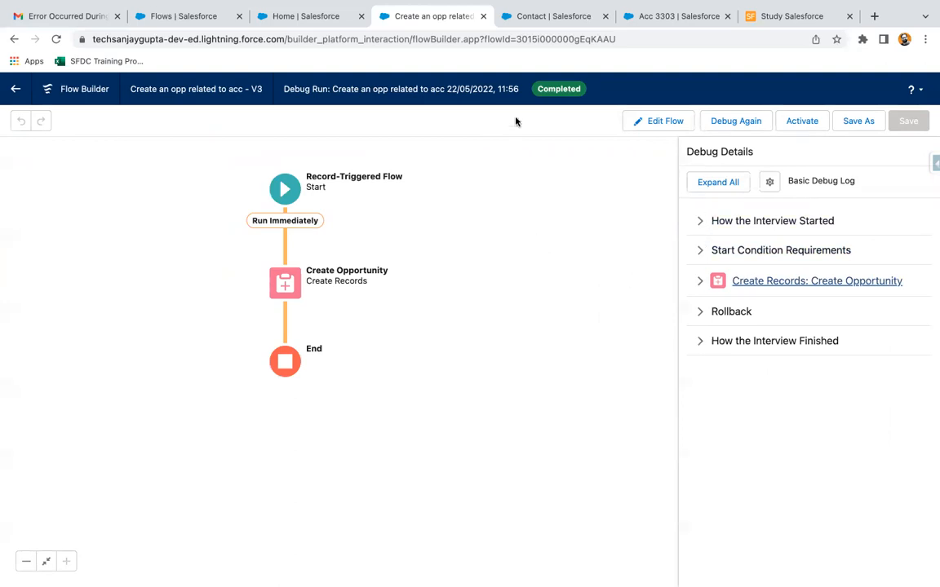
mouse_move(584, 190)
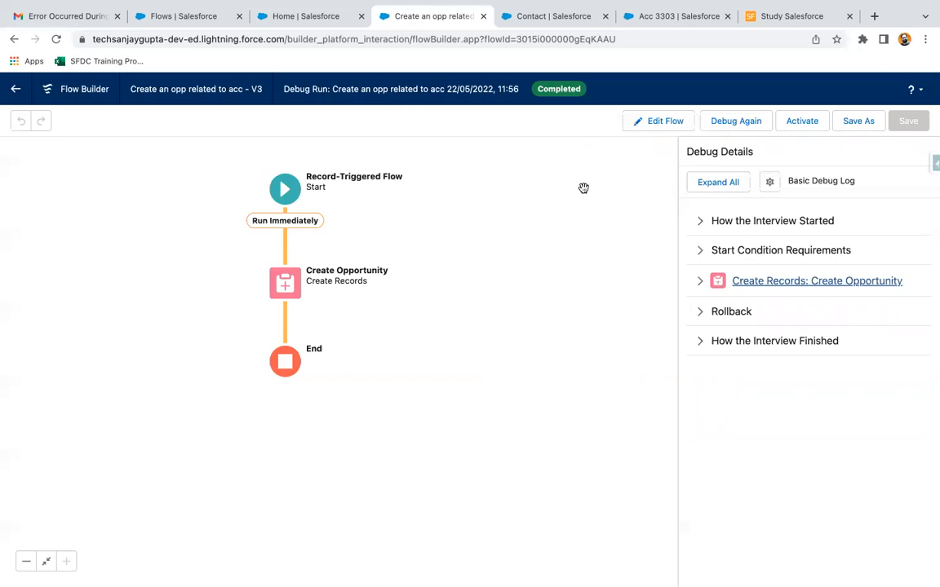
mouse_move(527, 219)
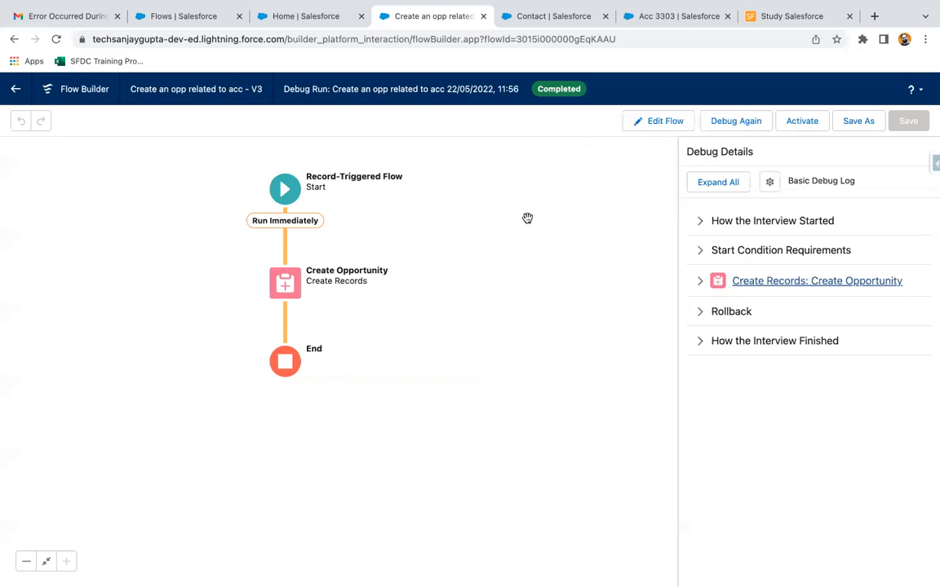
- Remove the StageName assignment from Create Opportunity and confirm with Done
left_click(660, 121)
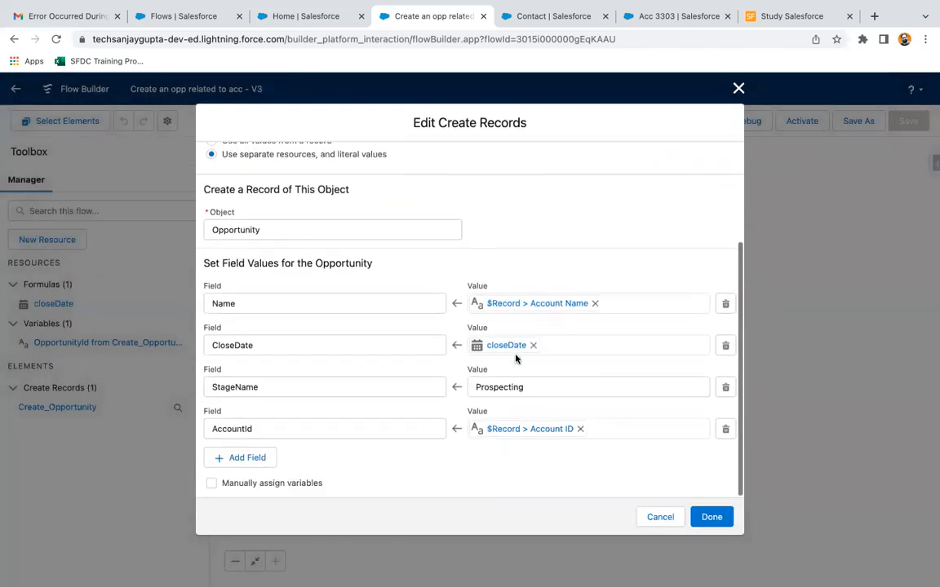
mouse_move(529, 323)
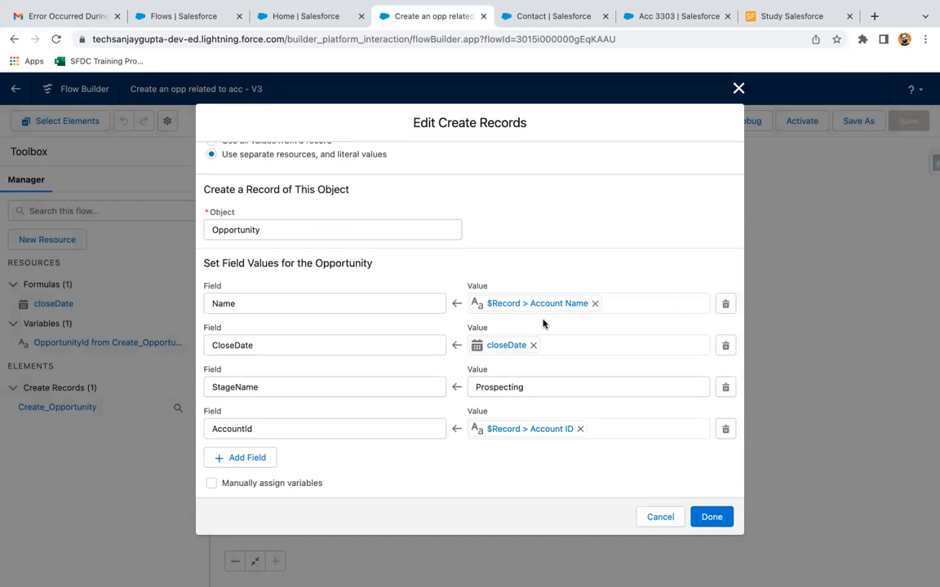
mouse_move(552, 323)
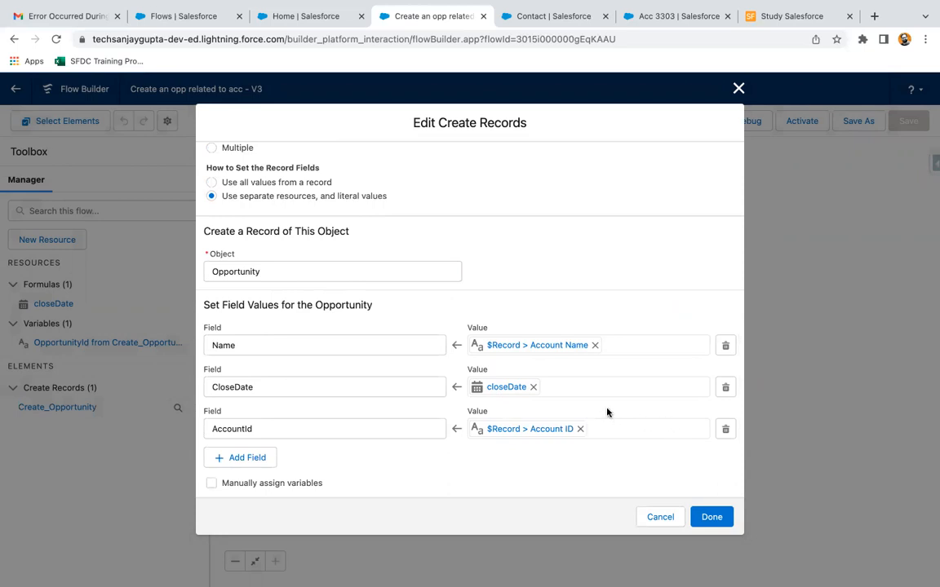
left_click(712, 515)
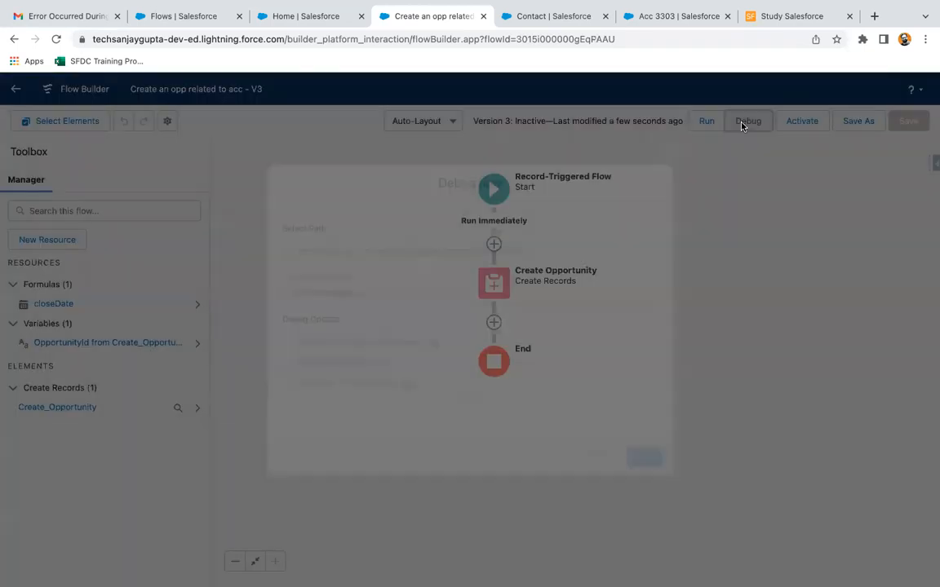
- Re-run the debug, which fails with REQUIRED_FIELD_MISSING for StageName on Create Records
left_click(747, 120)
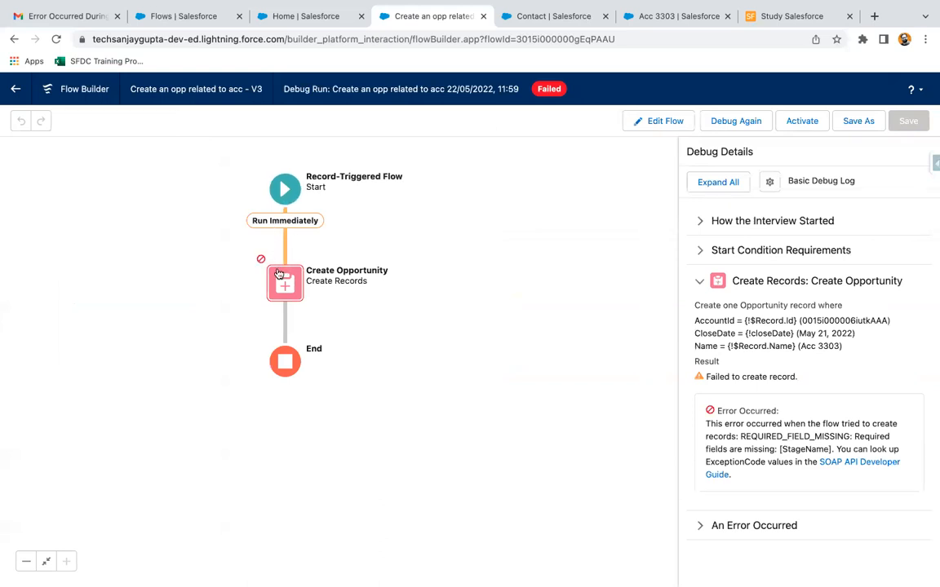
mouse_move(261, 262)
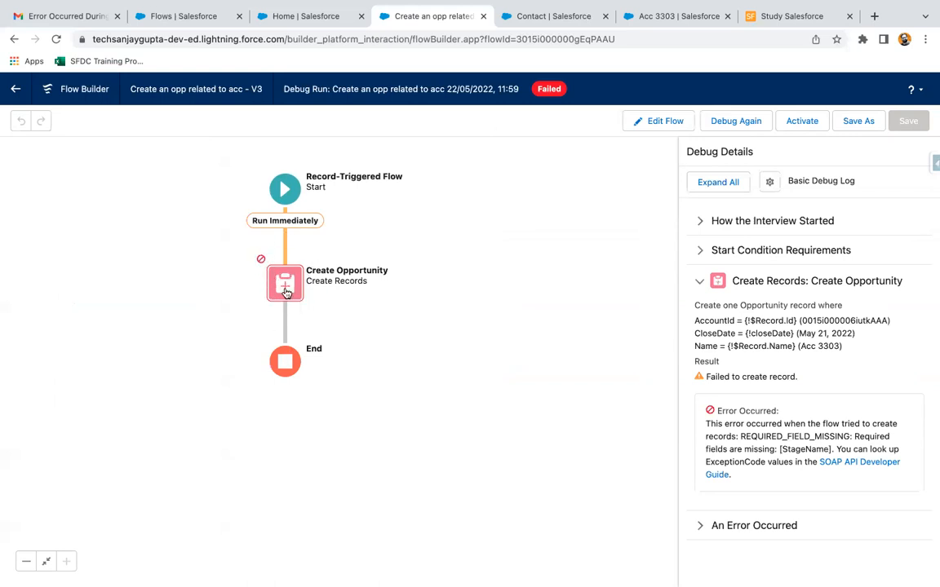
mouse_move(550, 98)
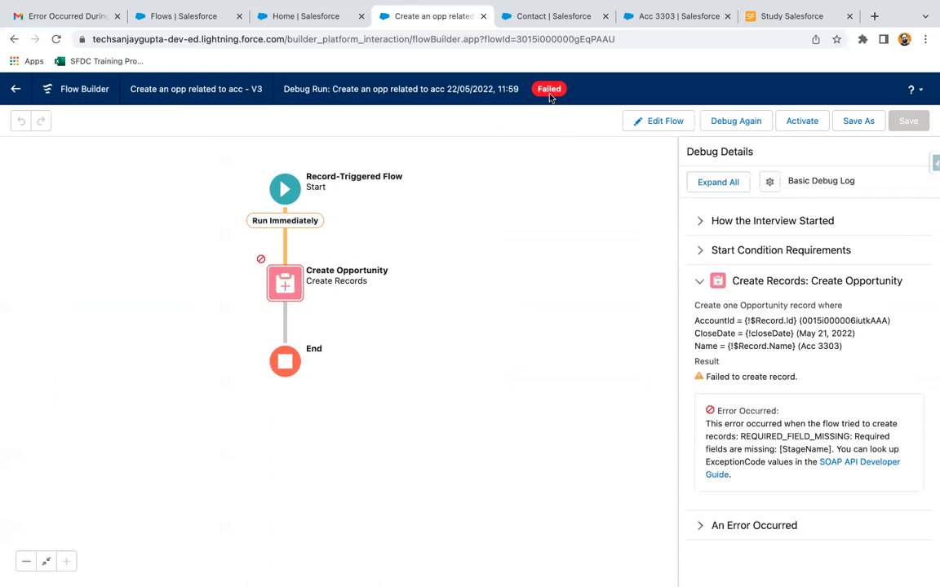
mouse_move(762, 360)
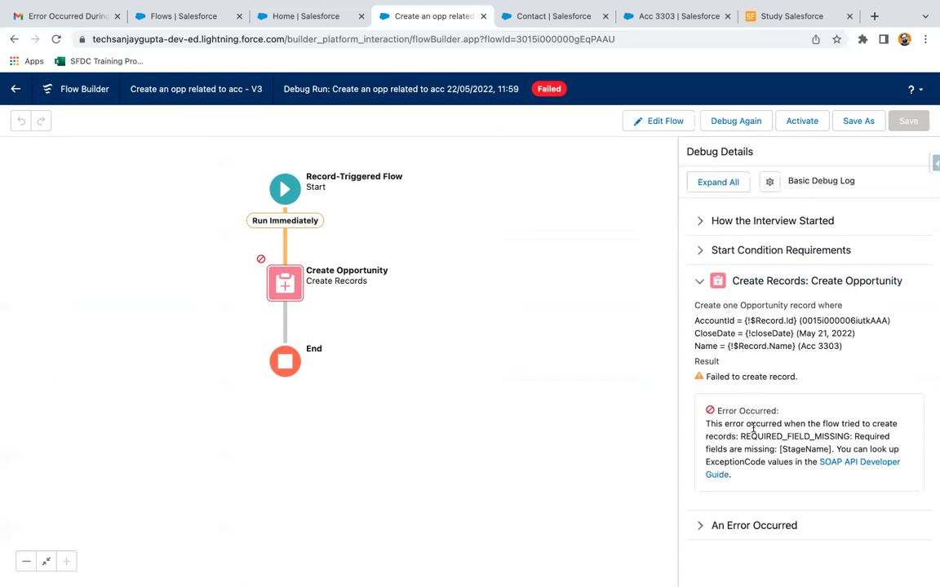
mouse_move(737, 444)
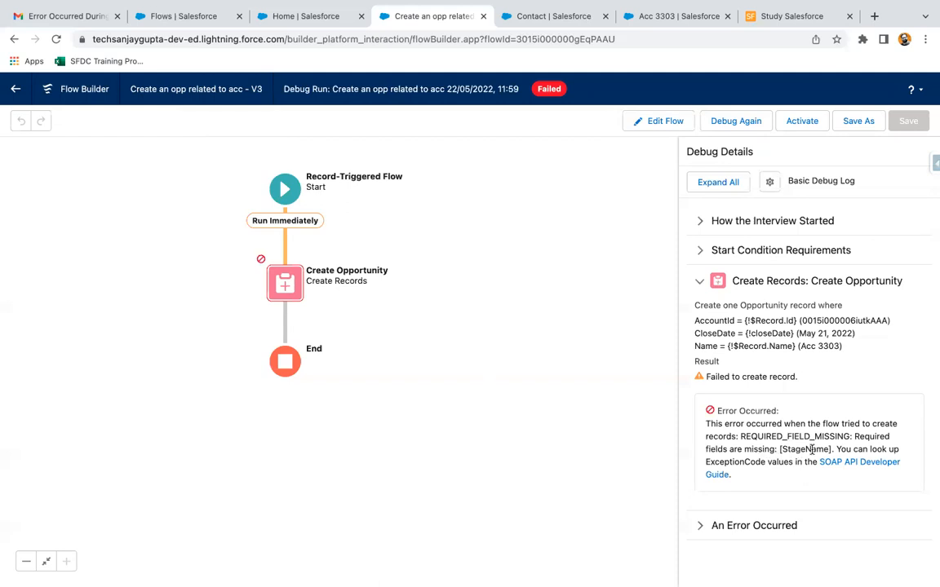
mouse_move(865, 392)
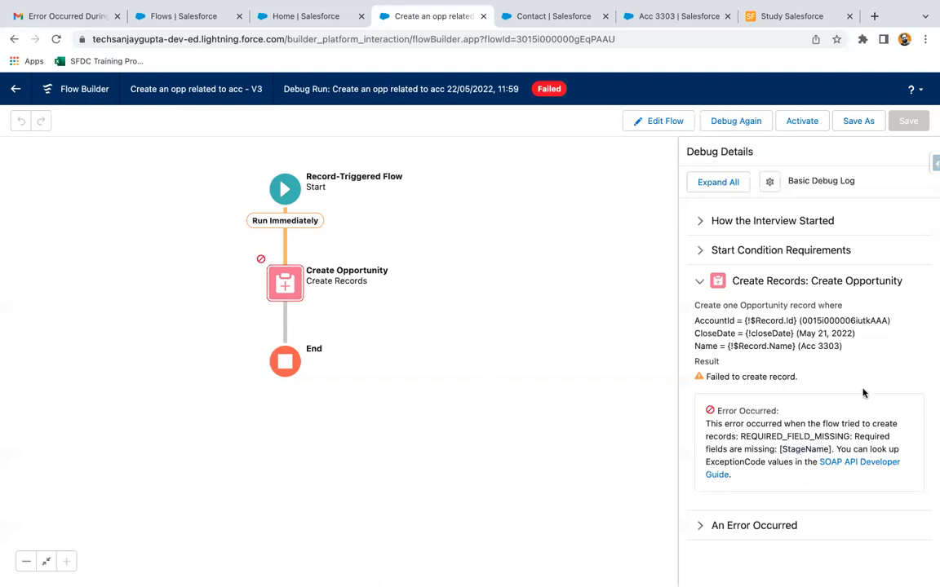
mouse_move(751, 202)
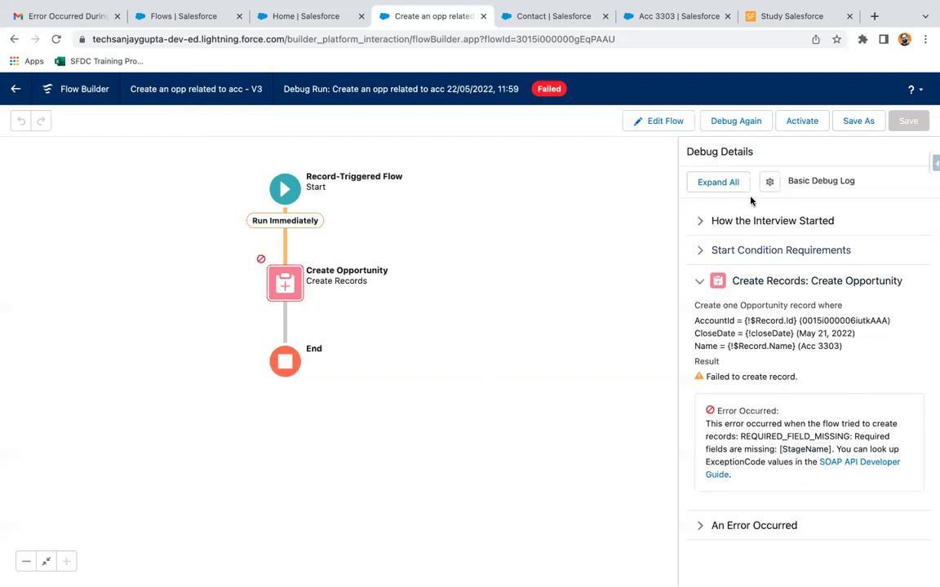
- Enable all debug log preferences, expand every section of the failed log, then return to Edit Flow
left_click(770, 181)
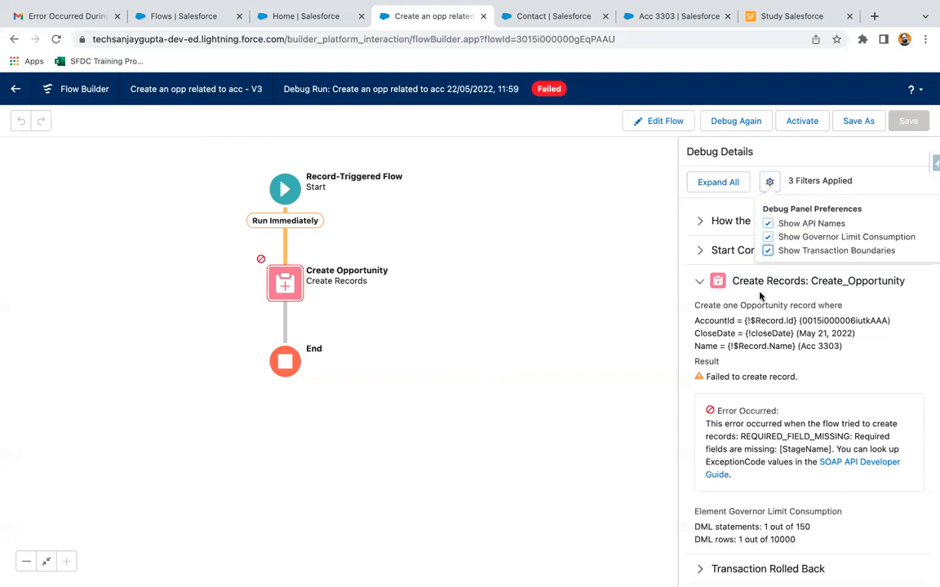
left_click(717, 181)
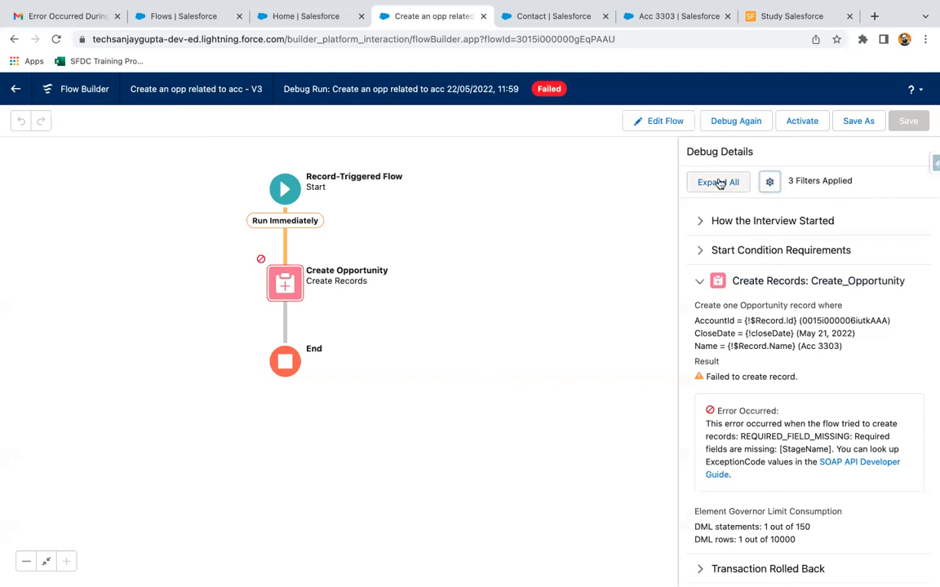
left_click(718, 182)
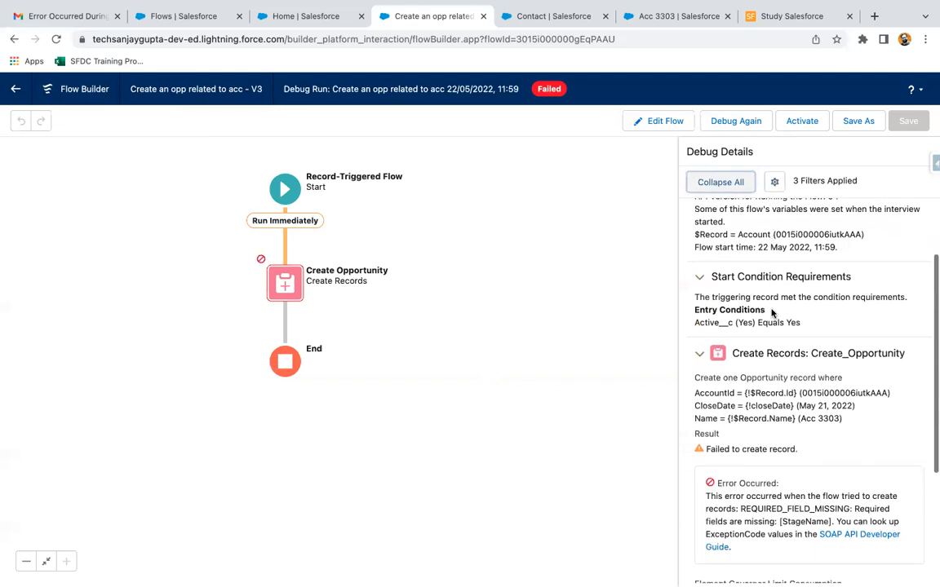
scroll("down", 3)
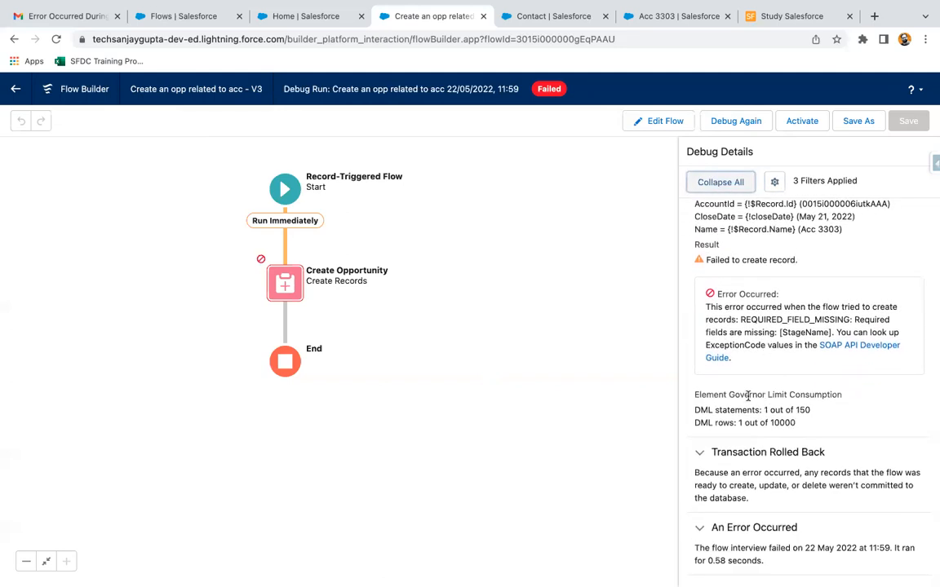
mouse_move(767, 454)
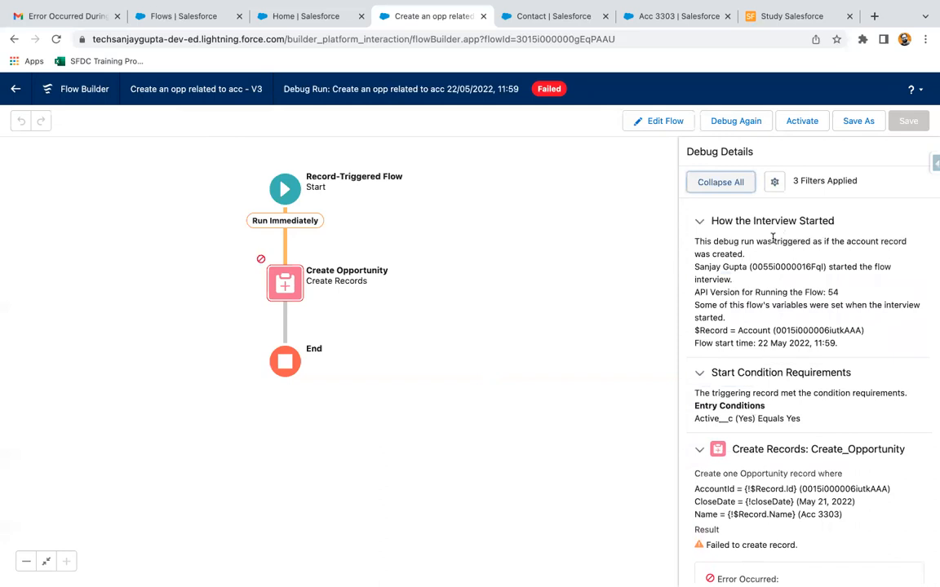
left_click(774, 181)
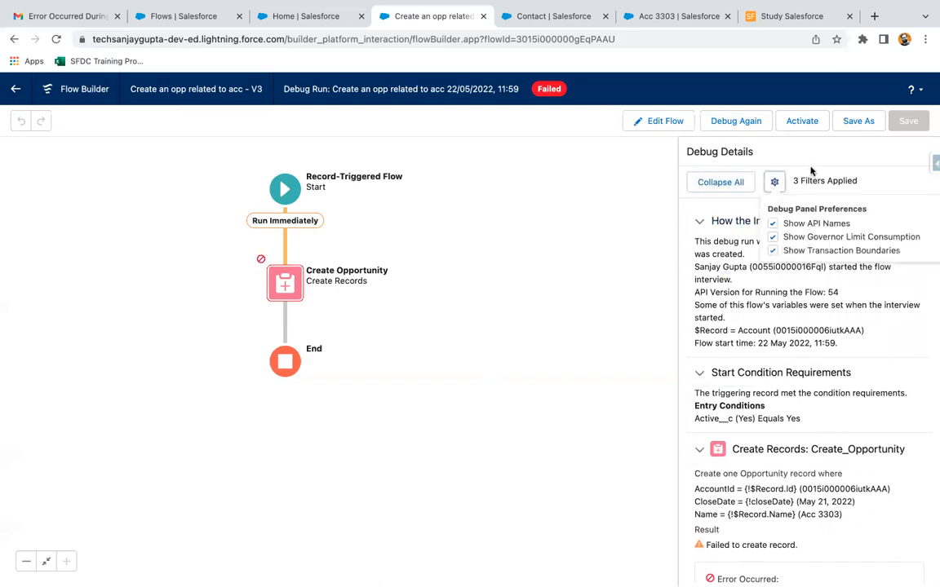
left_click(773, 182)
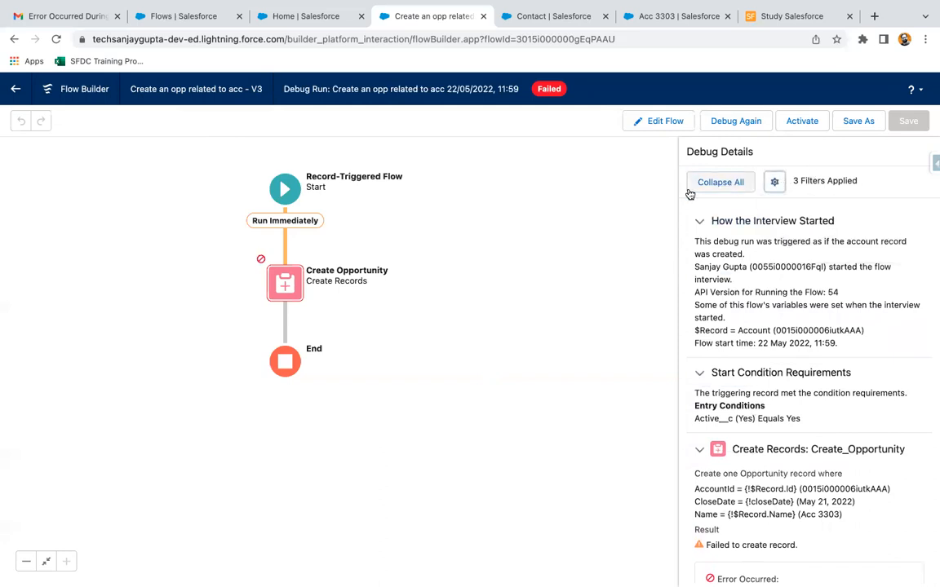
left_click(720, 181)
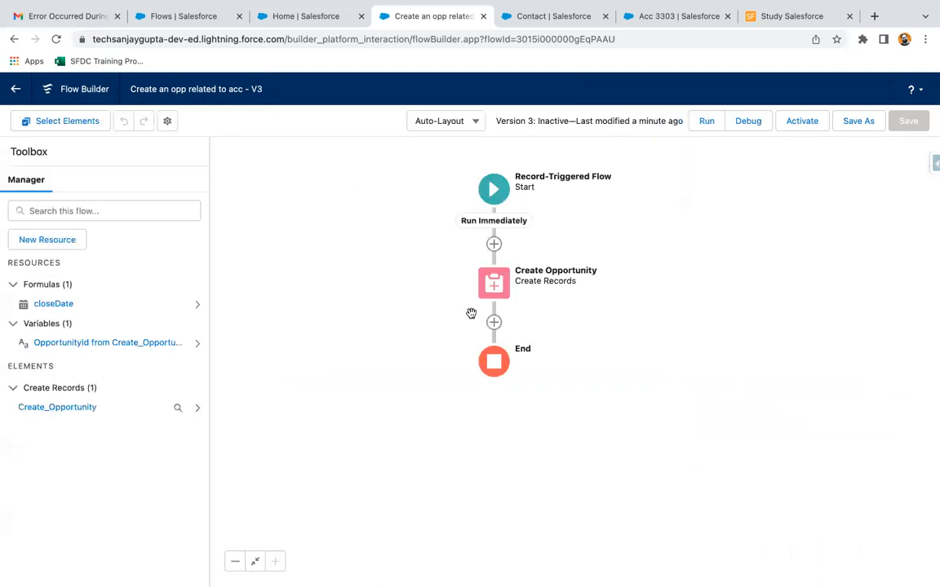
mouse_move(411, 330)
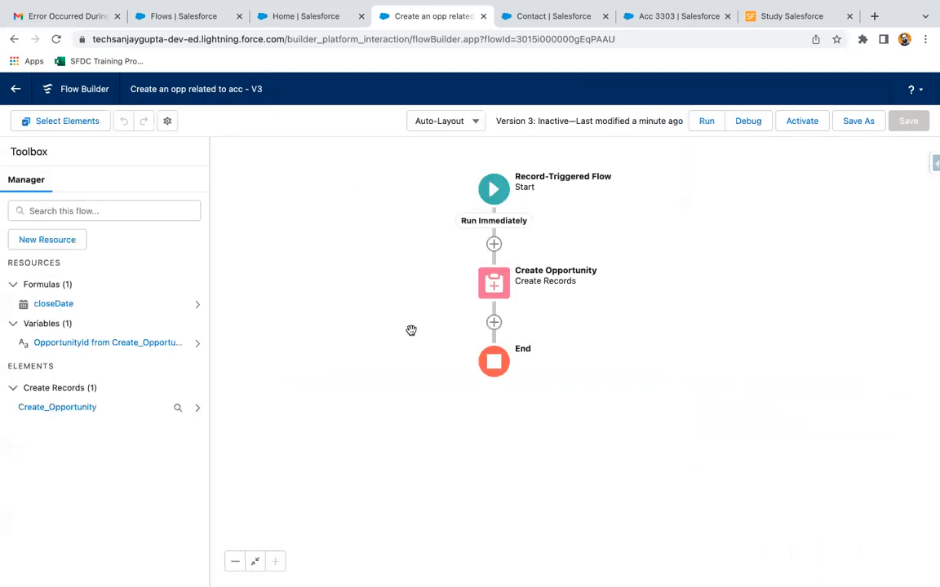
mouse_move(659, 331)
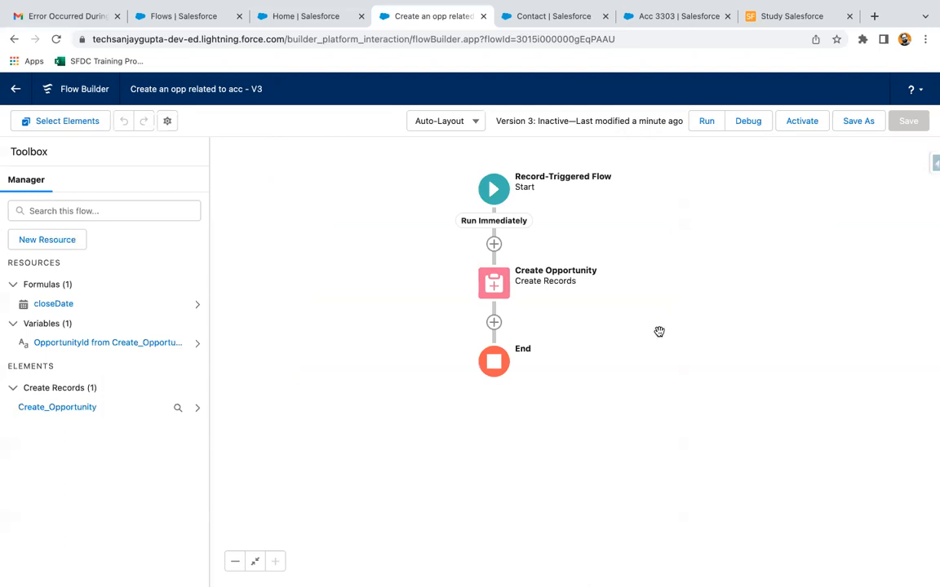
mouse_move(585, 323)
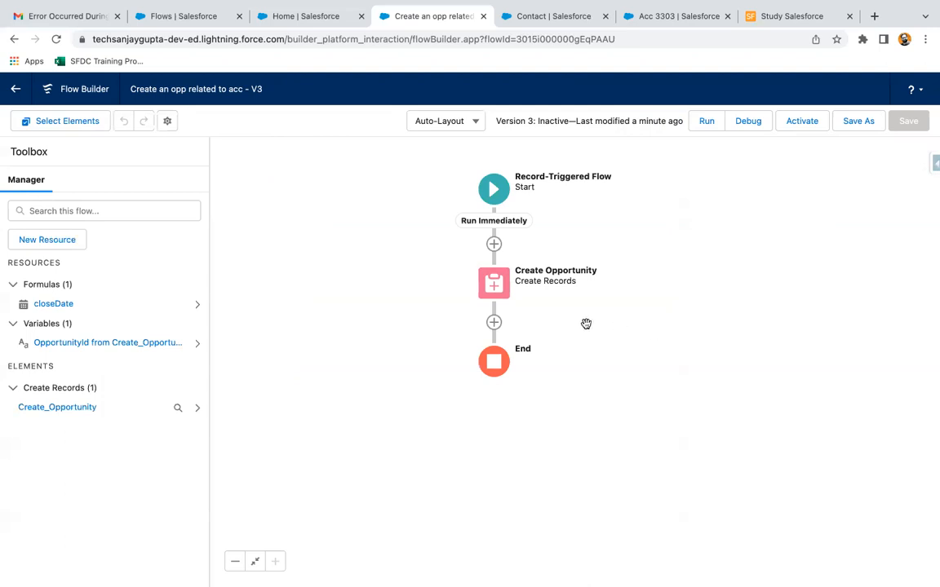